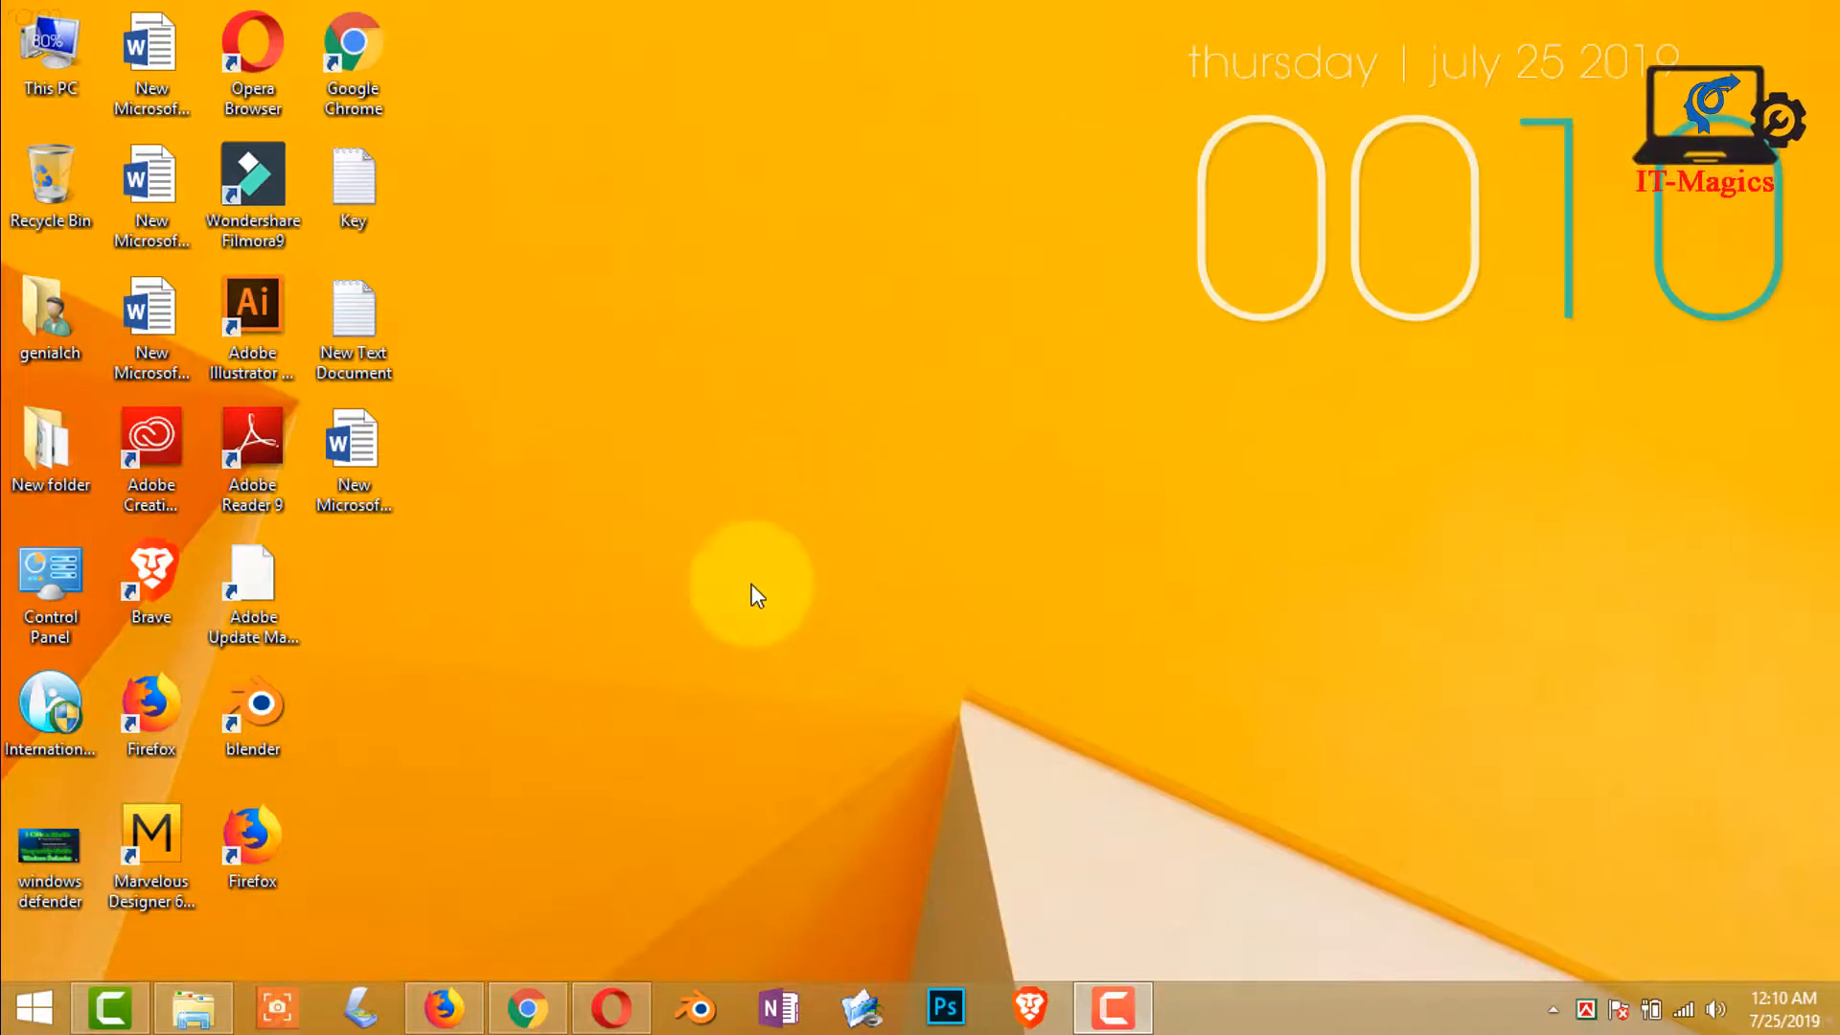
pyautogui.moveTo(853, 557)
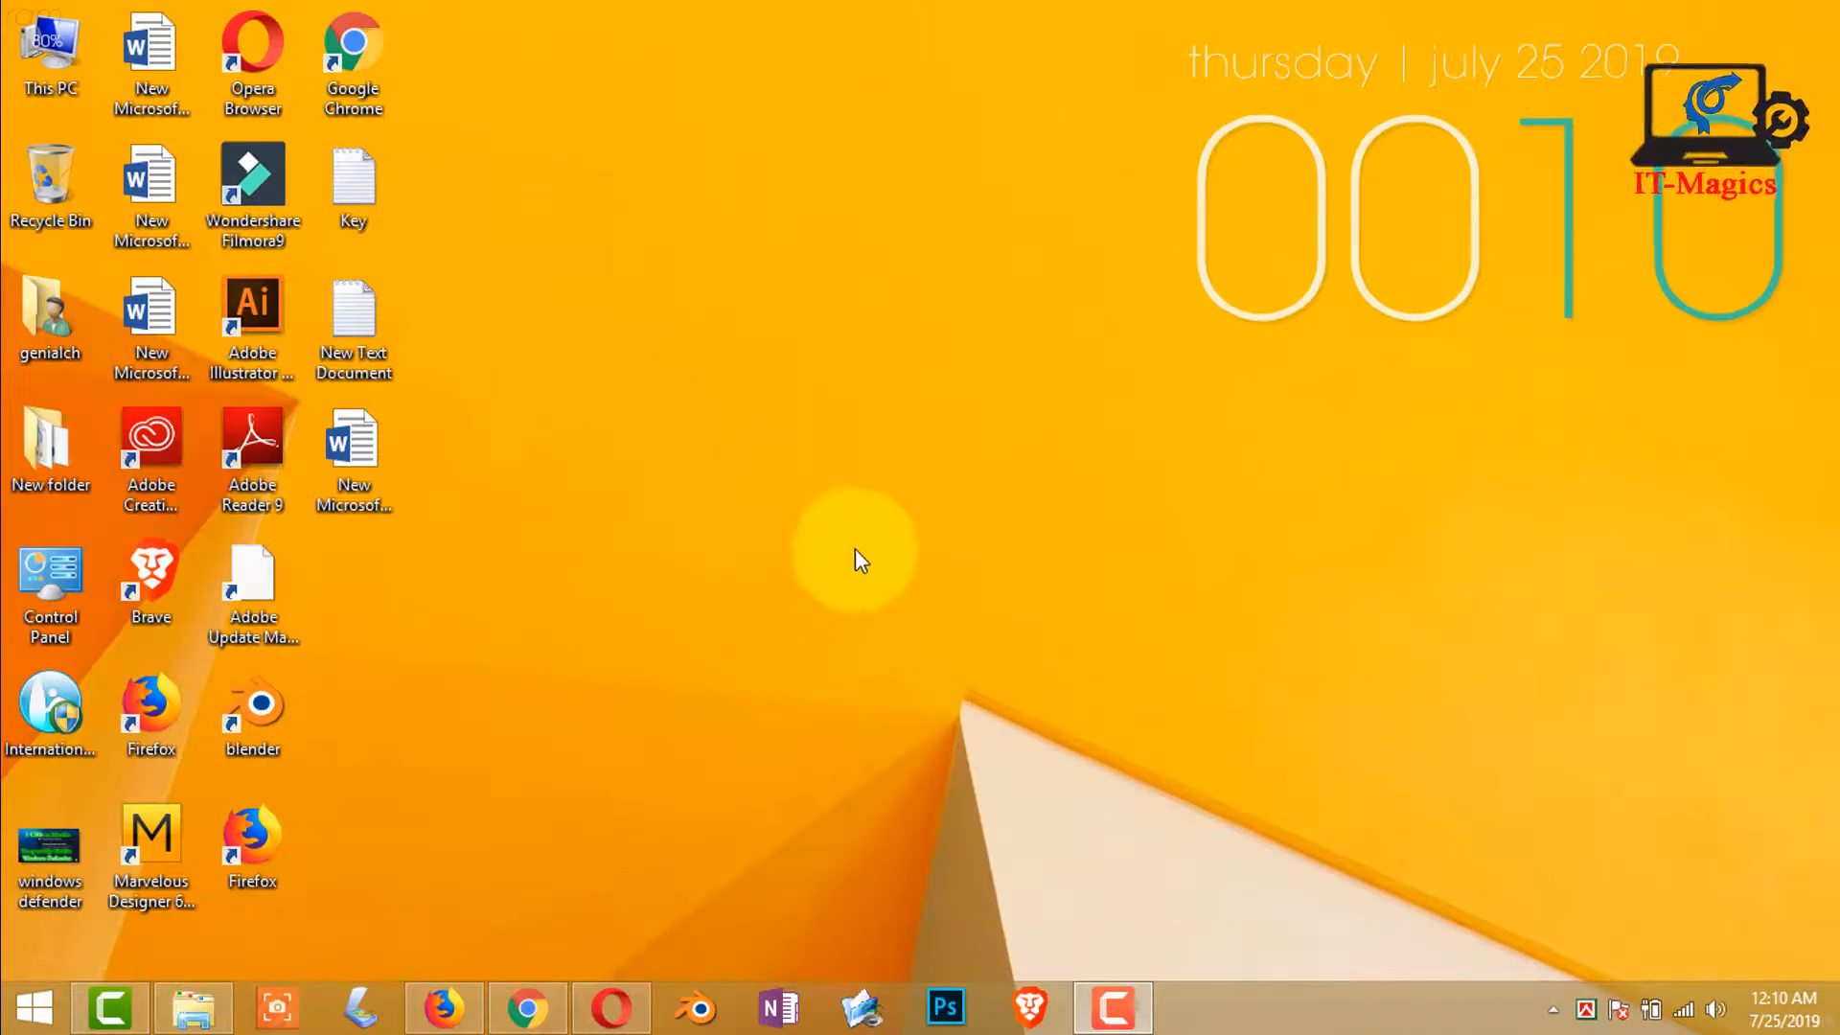
pyautogui.moveTo(609, 1006)
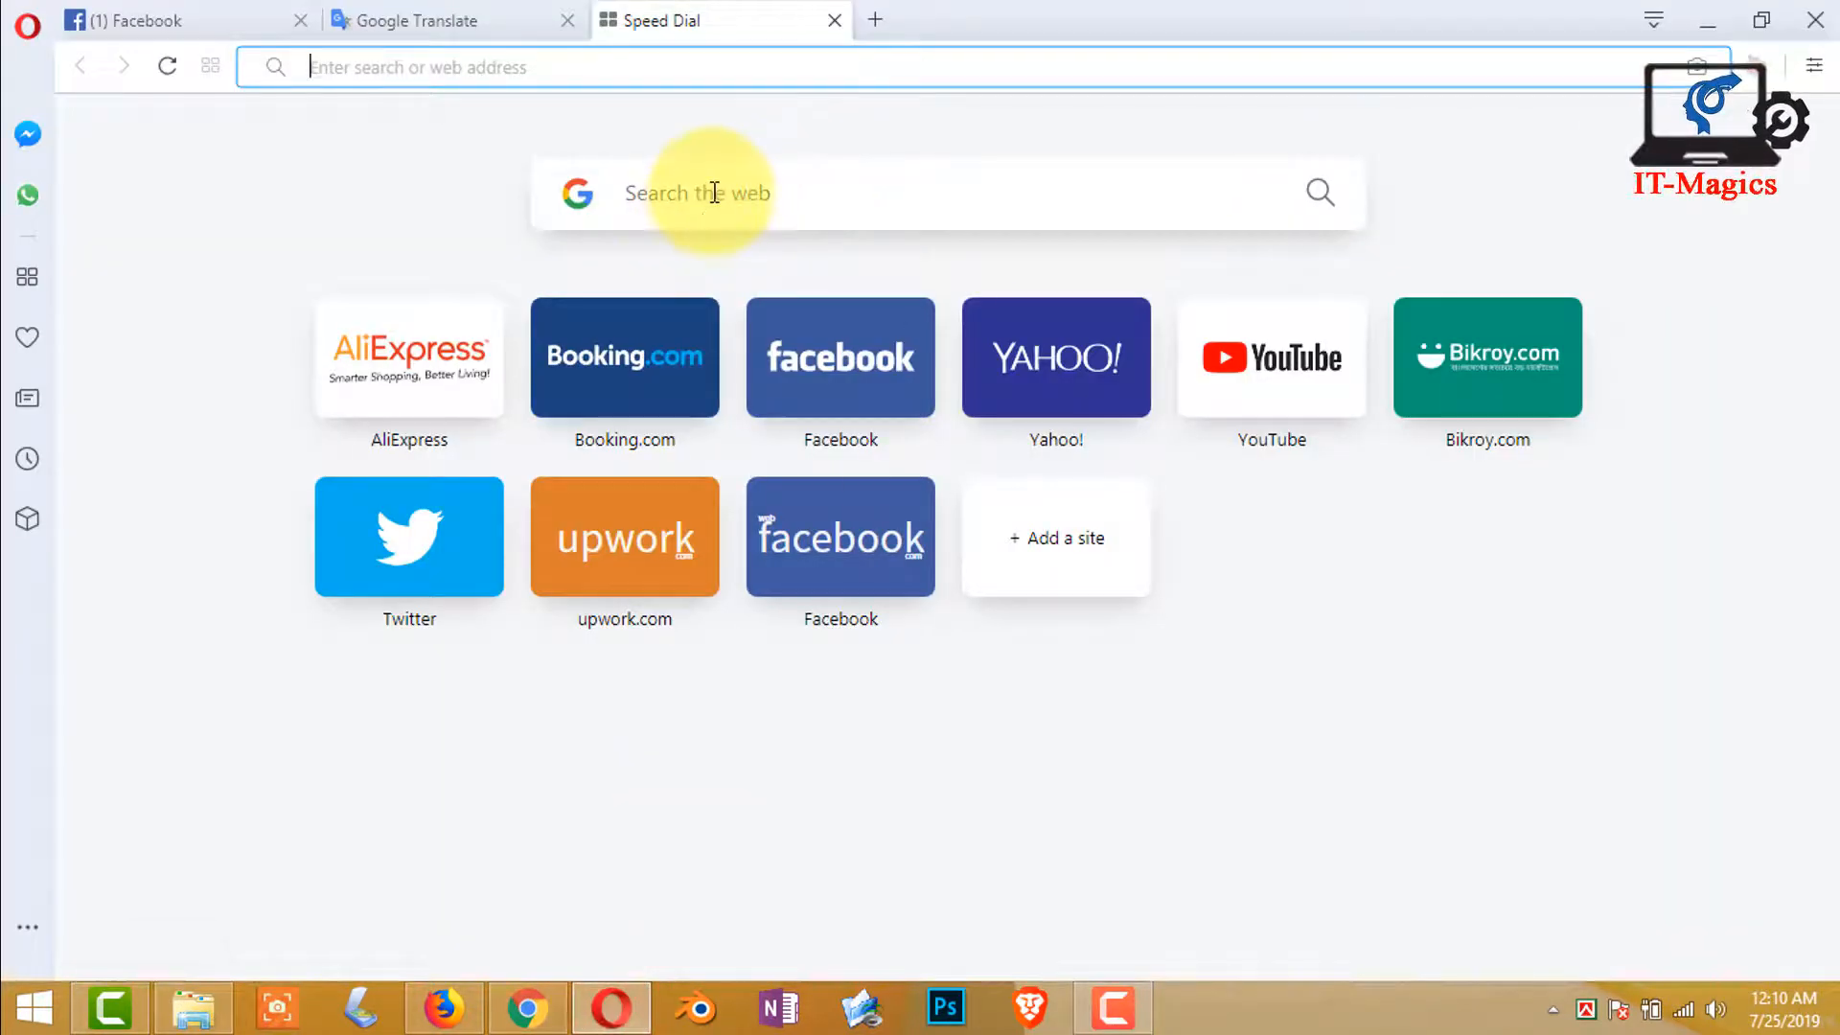
# Step: Search the web for 'google translate' from Opera's Speed Dial search box
pyautogui.write('g')
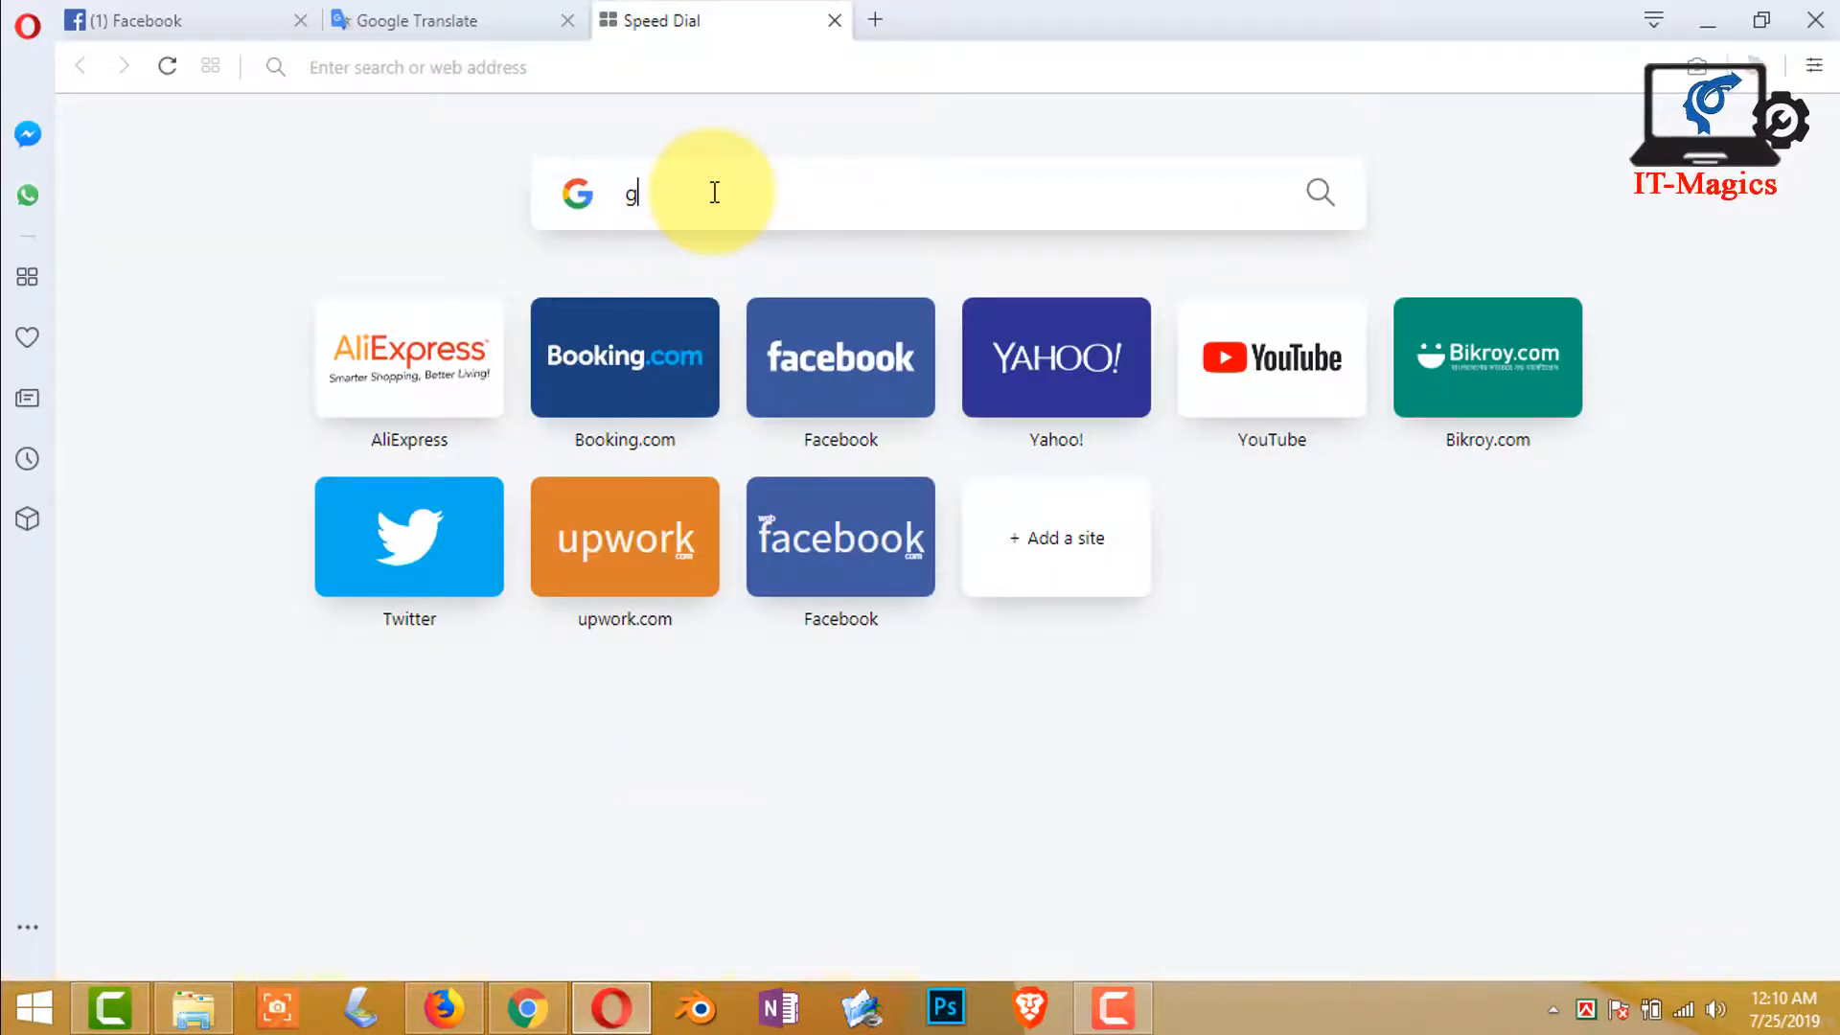
pyautogui.write('oogle')
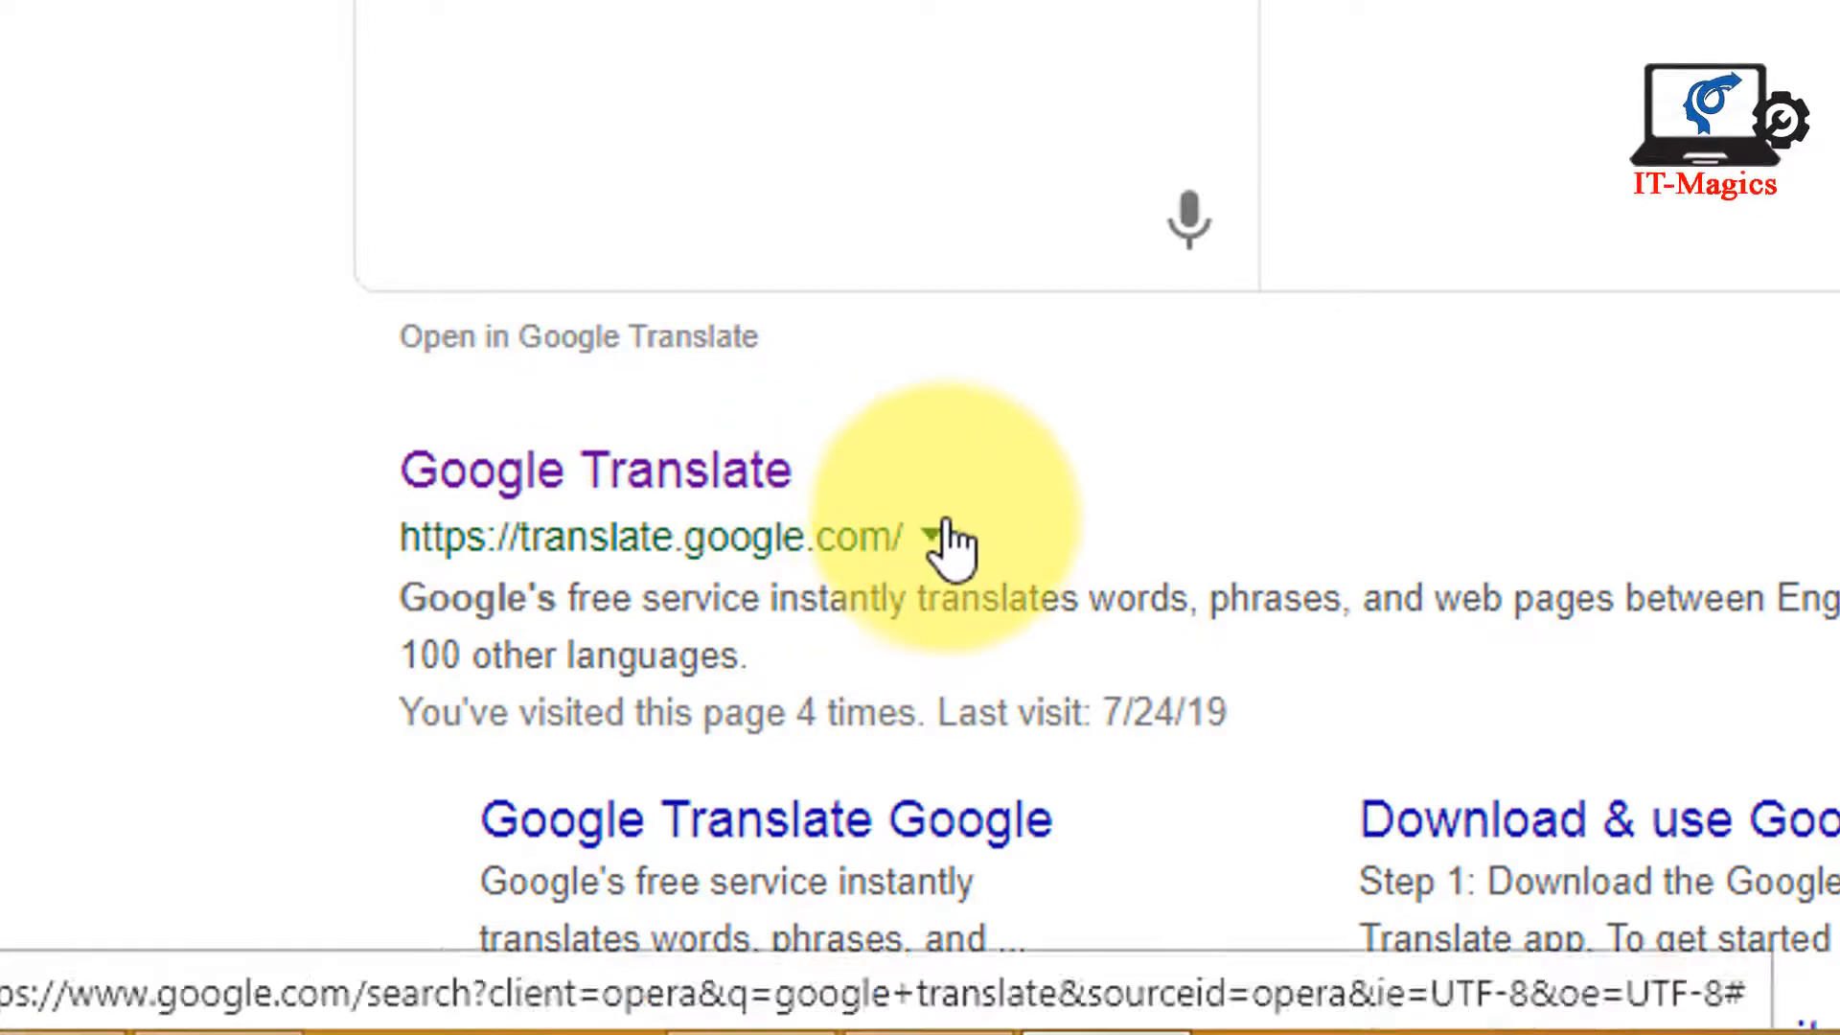
pyautogui.moveTo(797, 575)
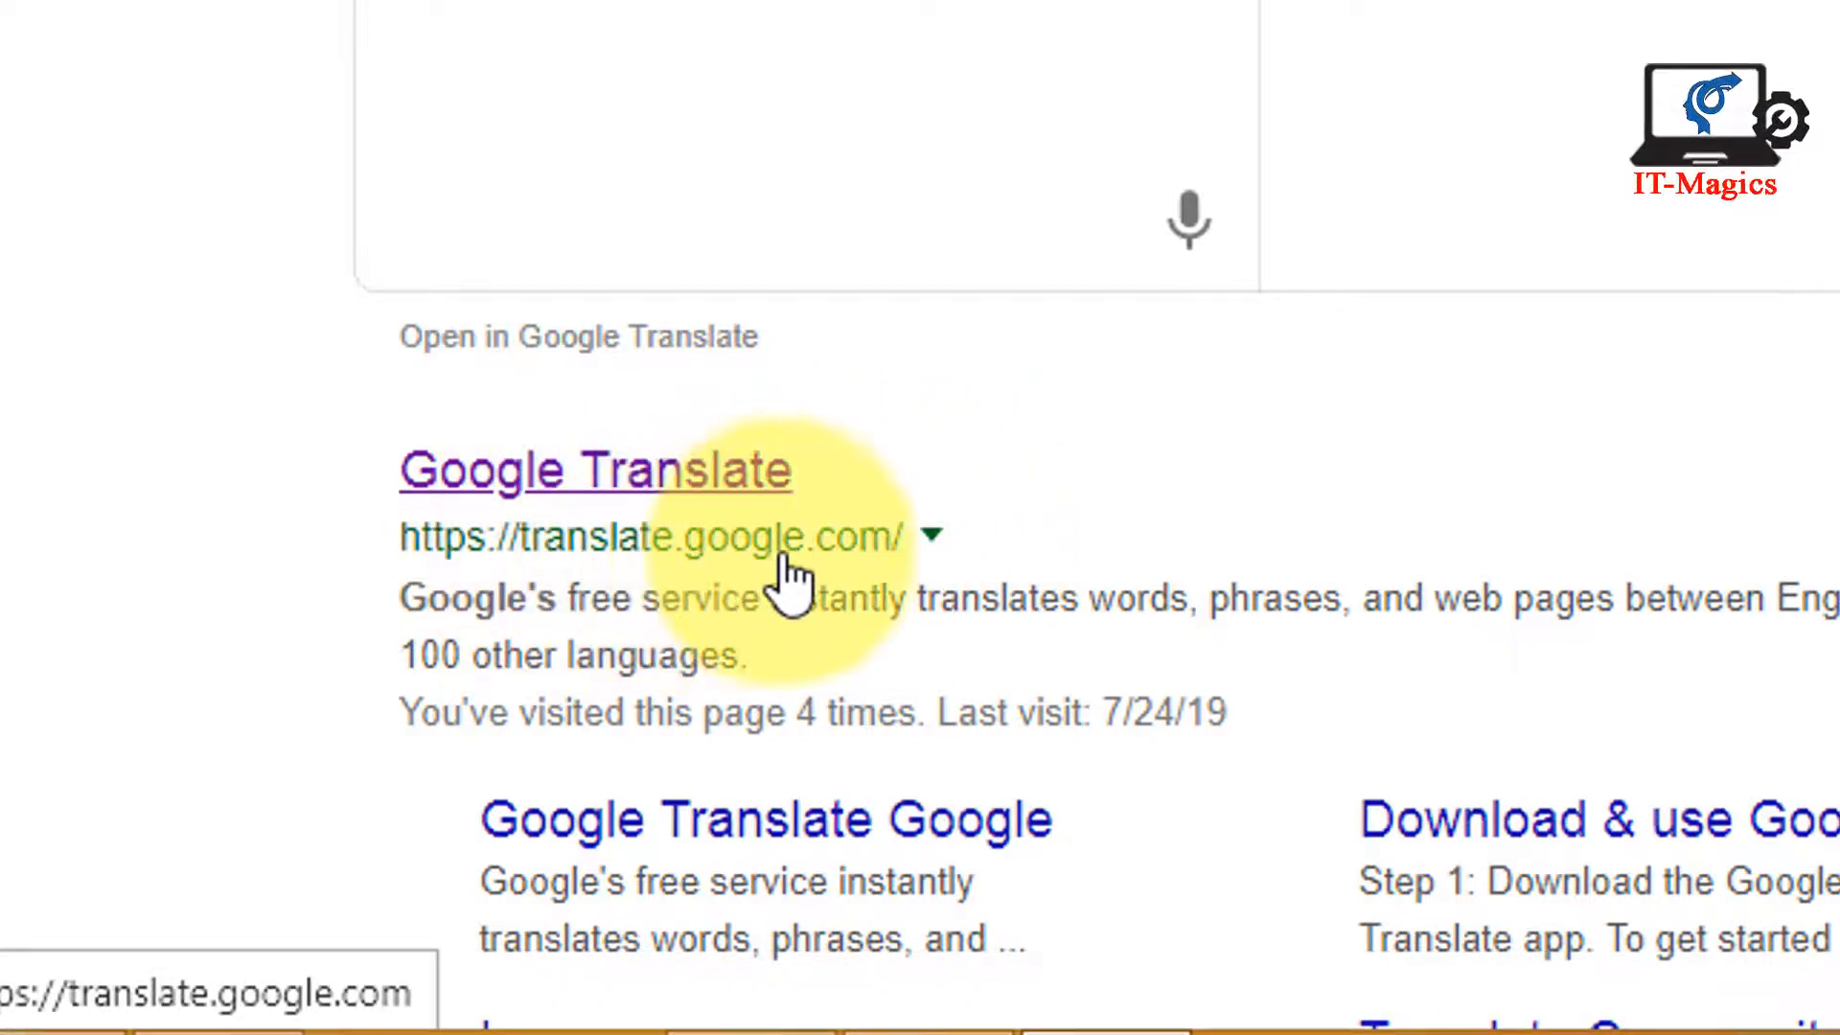
pyautogui.moveTo(615, 498)
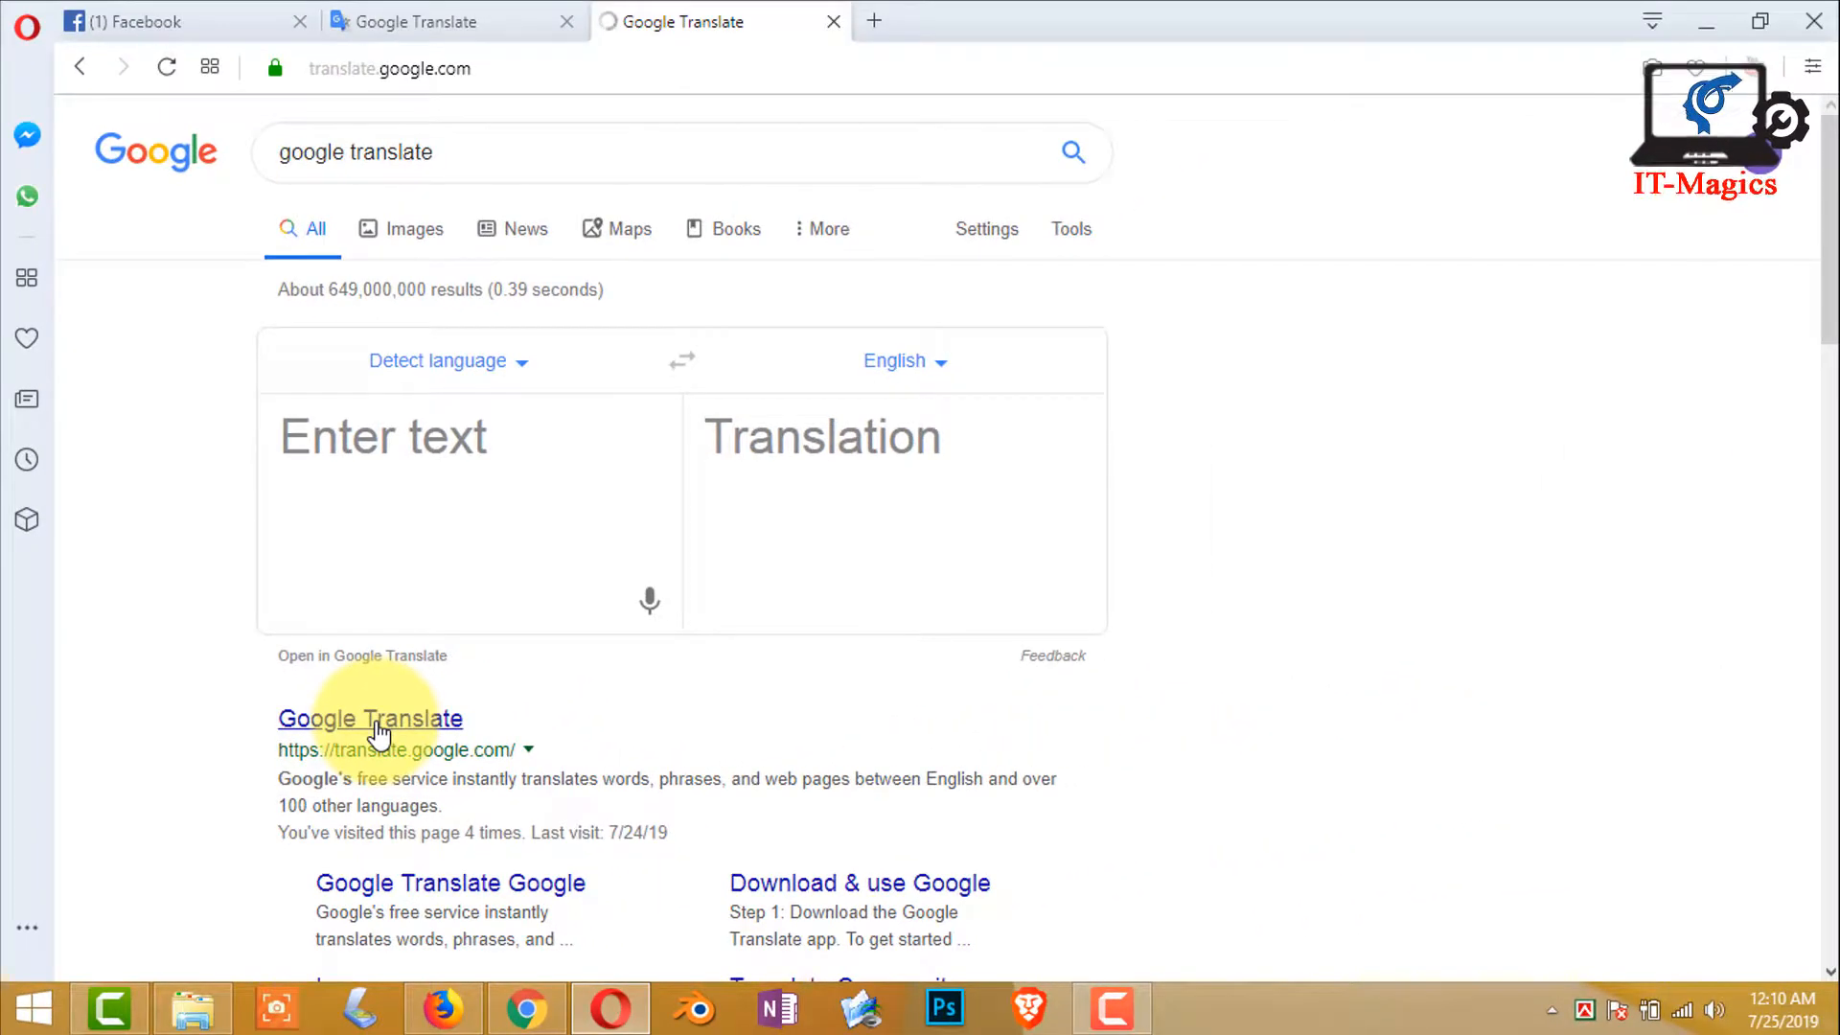
# Step: Enter मेरा वीडियो देखने के लिए धन्यवाद as Hindi source text and listen to it spoken aloud
pyautogui.click(368, 719)
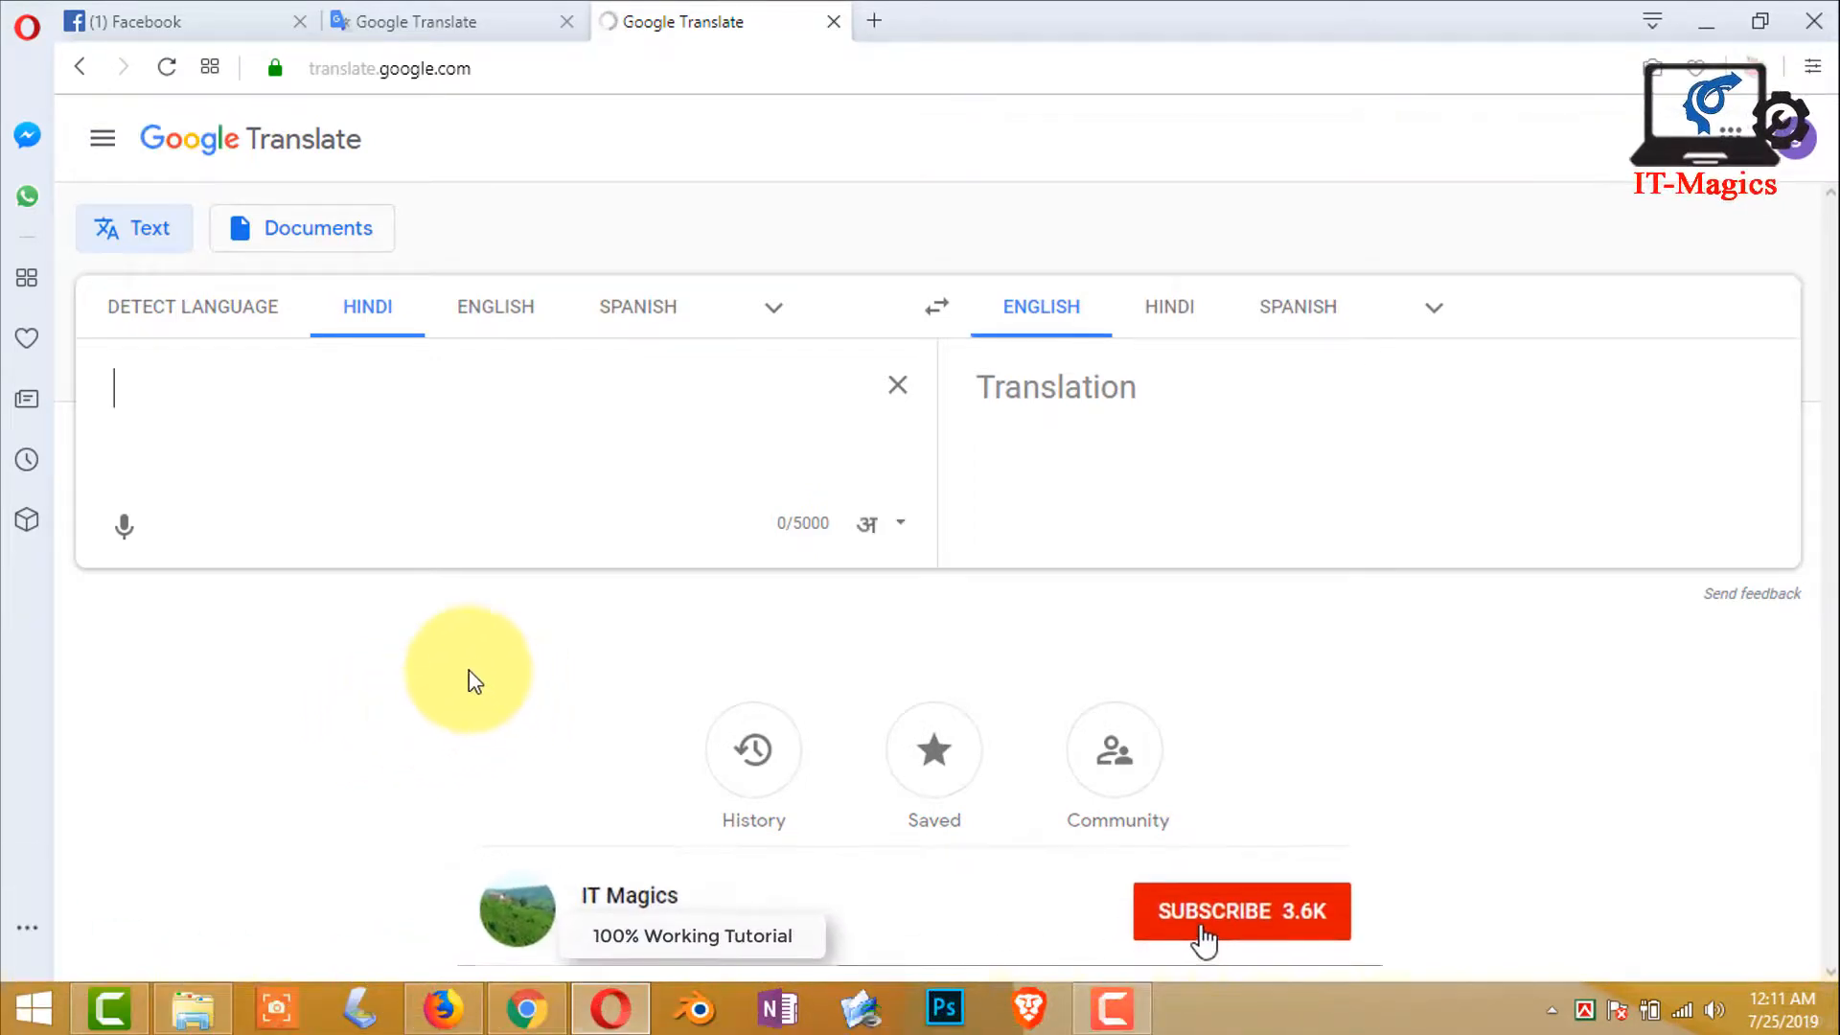
pyautogui.click(1240, 911)
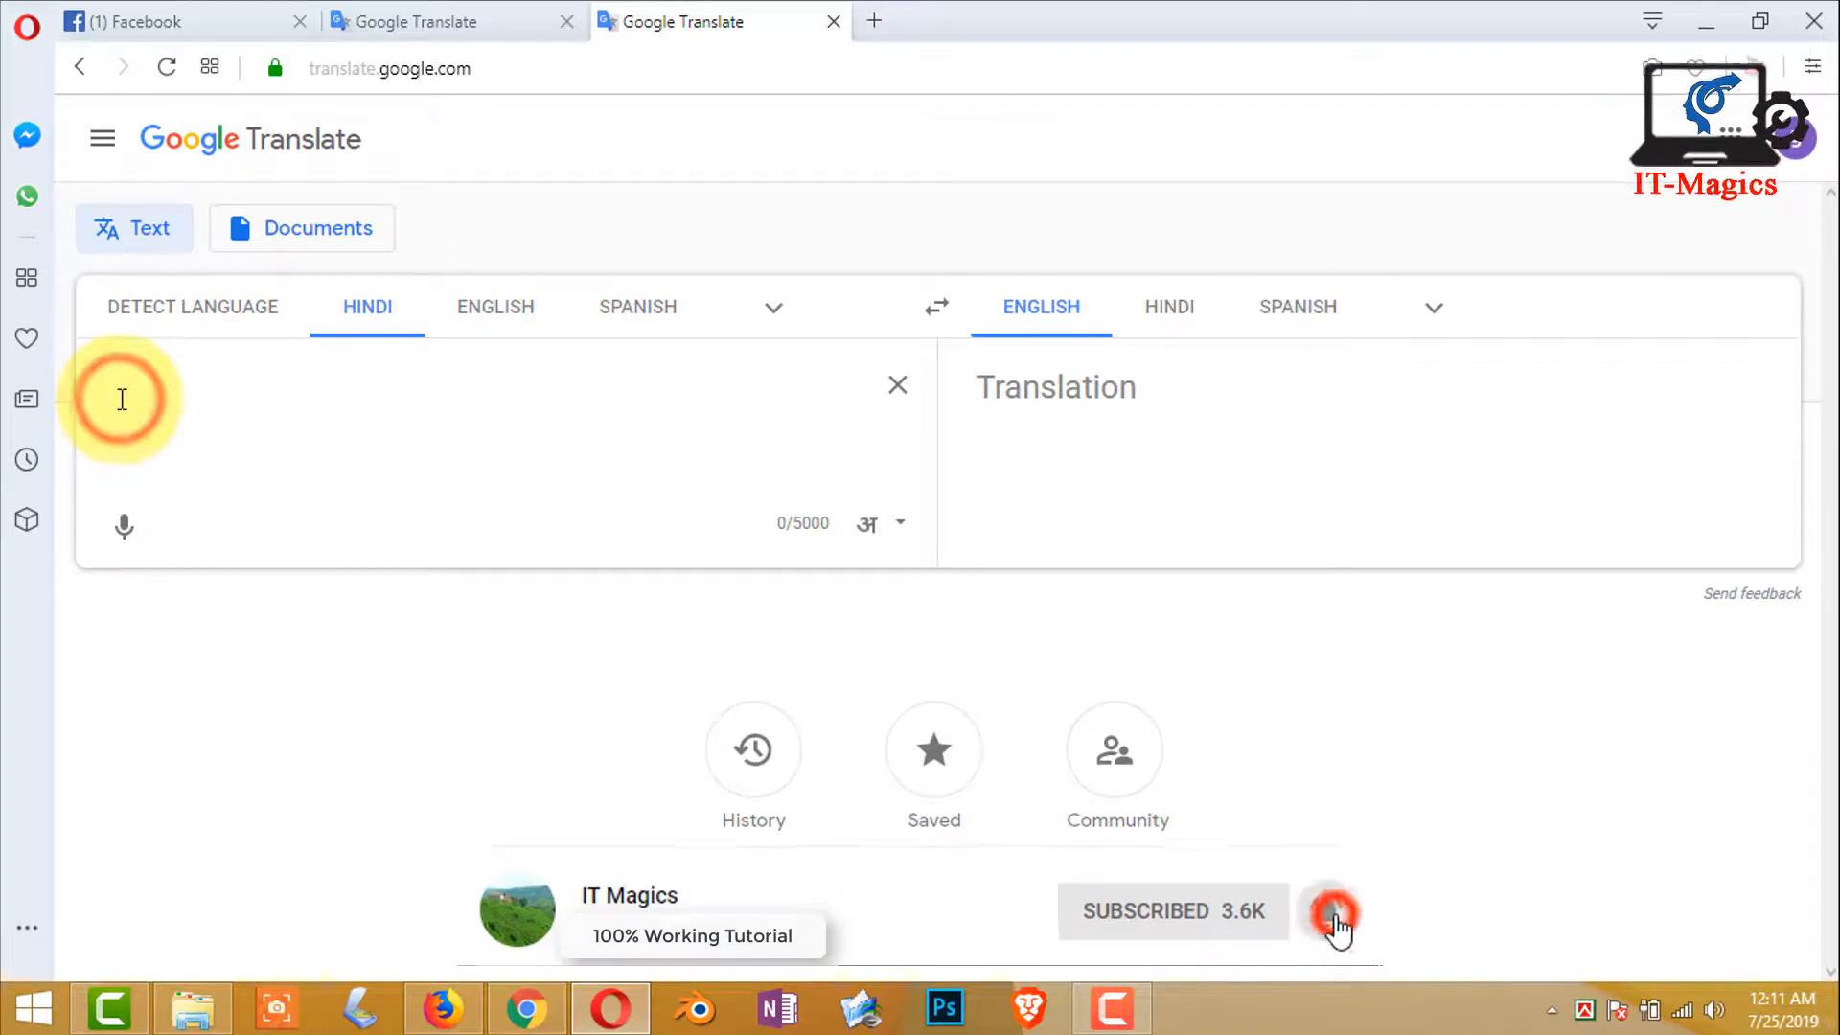
pyautogui.write('मेरा वीडियो देखने के लिए धन्यवाद')
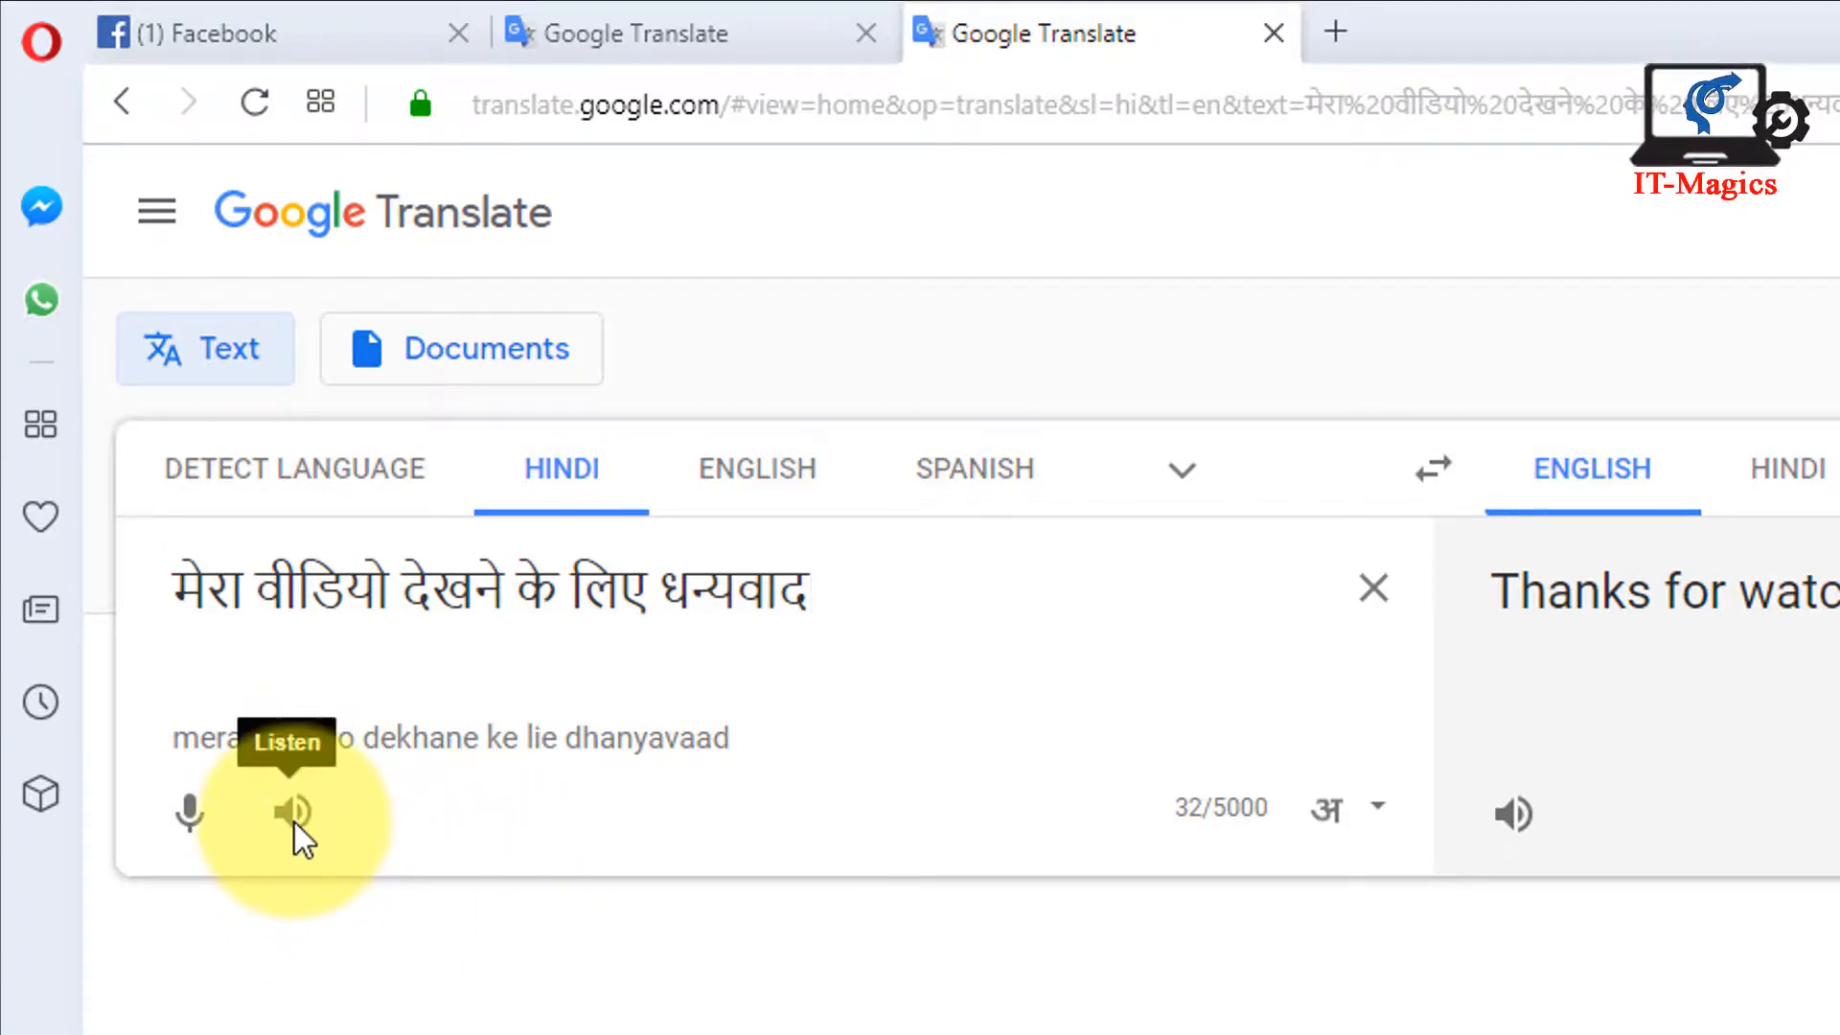
pyautogui.click(297, 812)
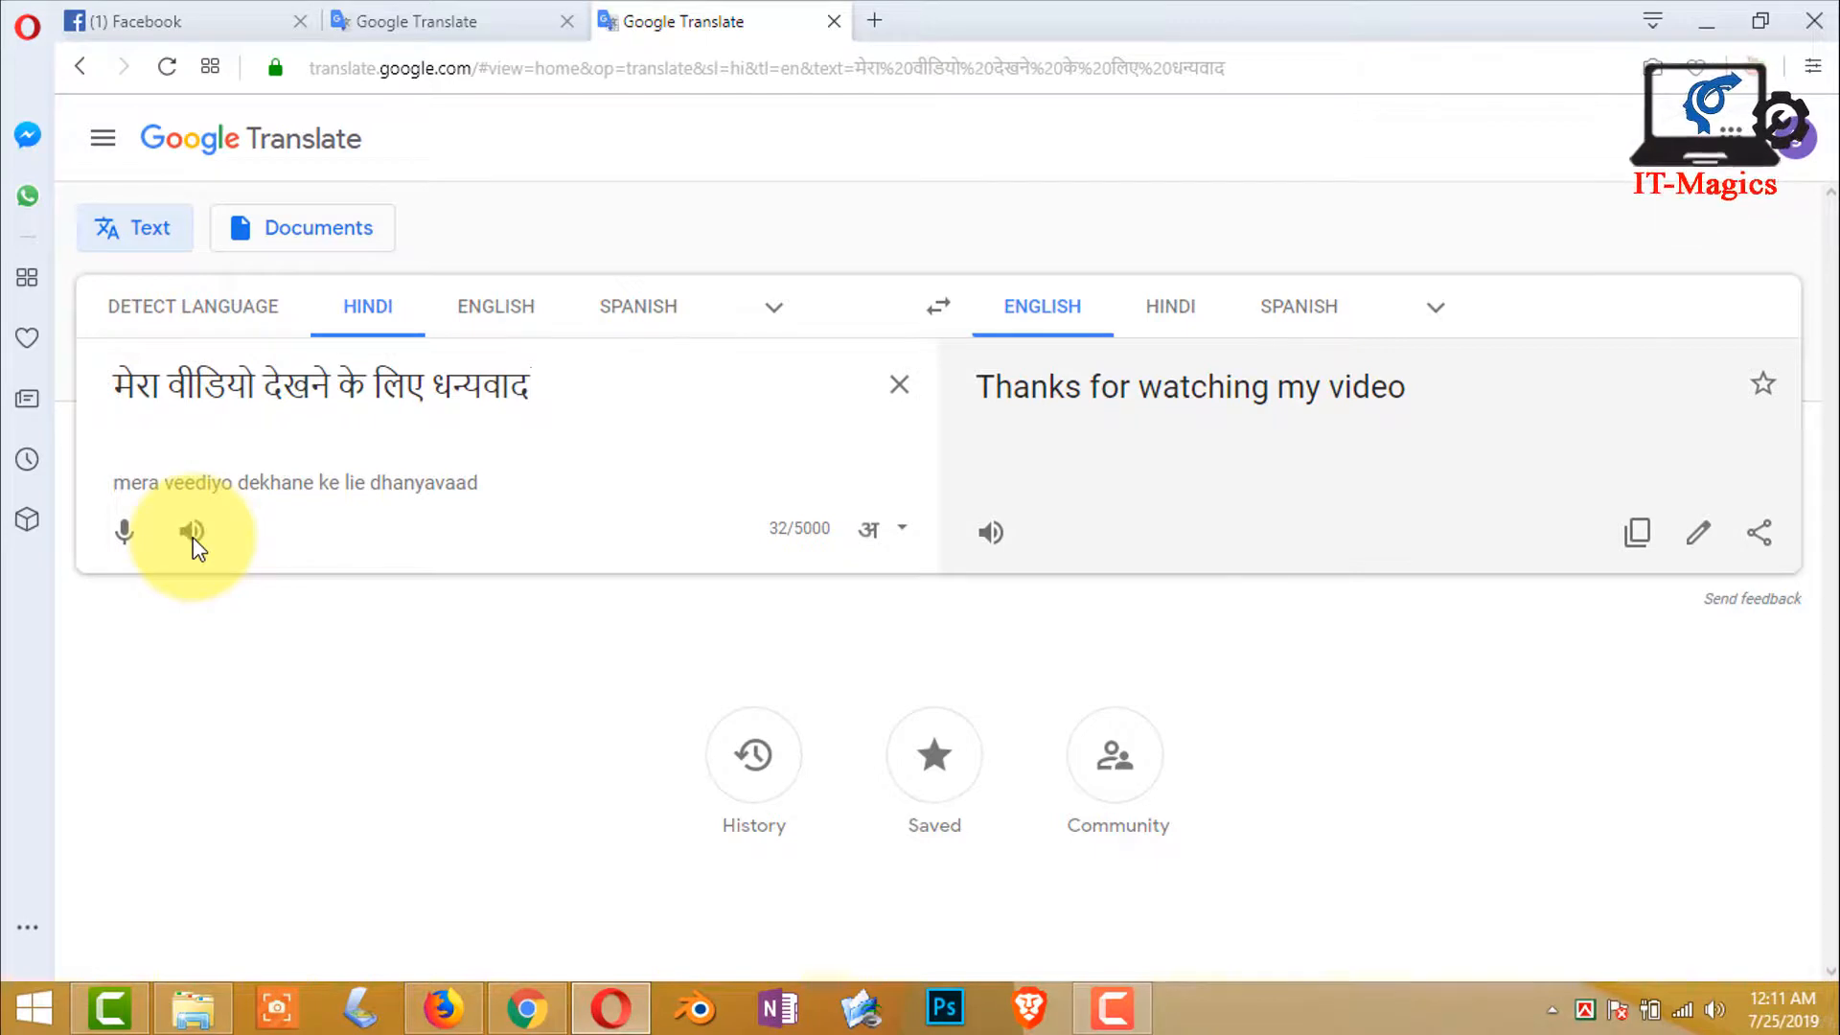
pyautogui.moveTo(801, 431)
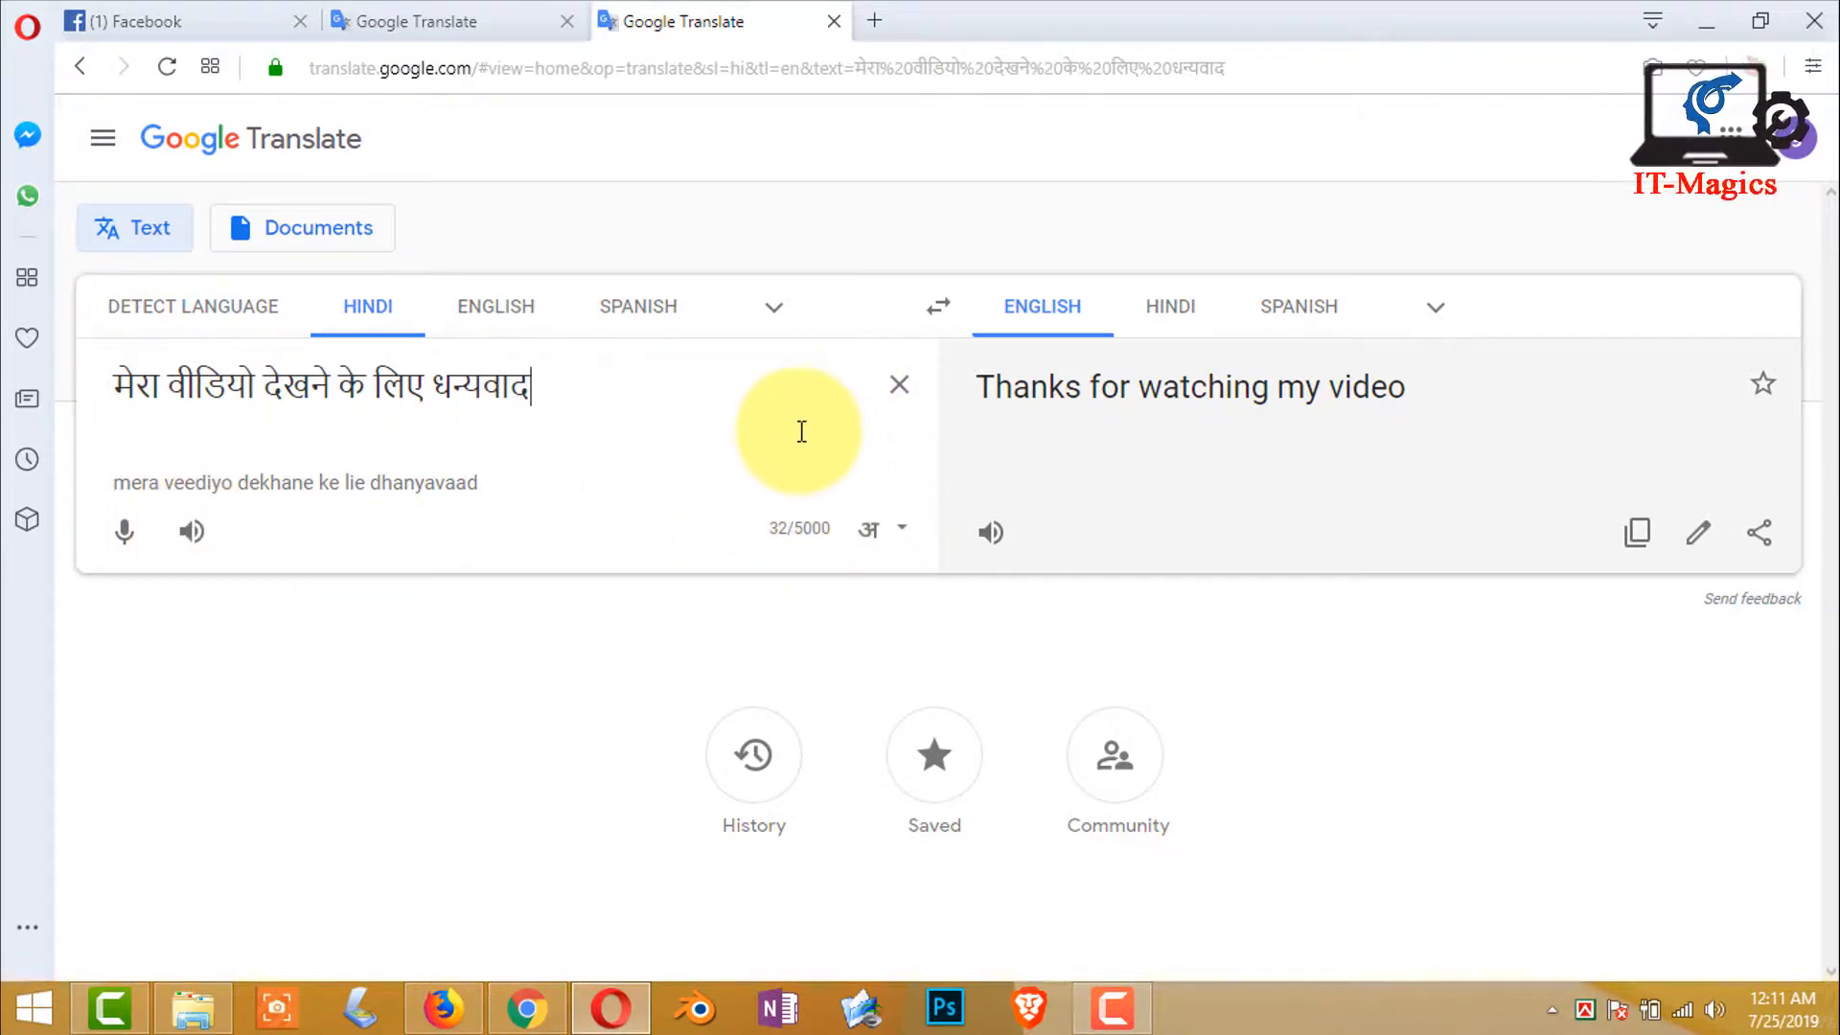
pyautogui.moveTo(1188, 589)
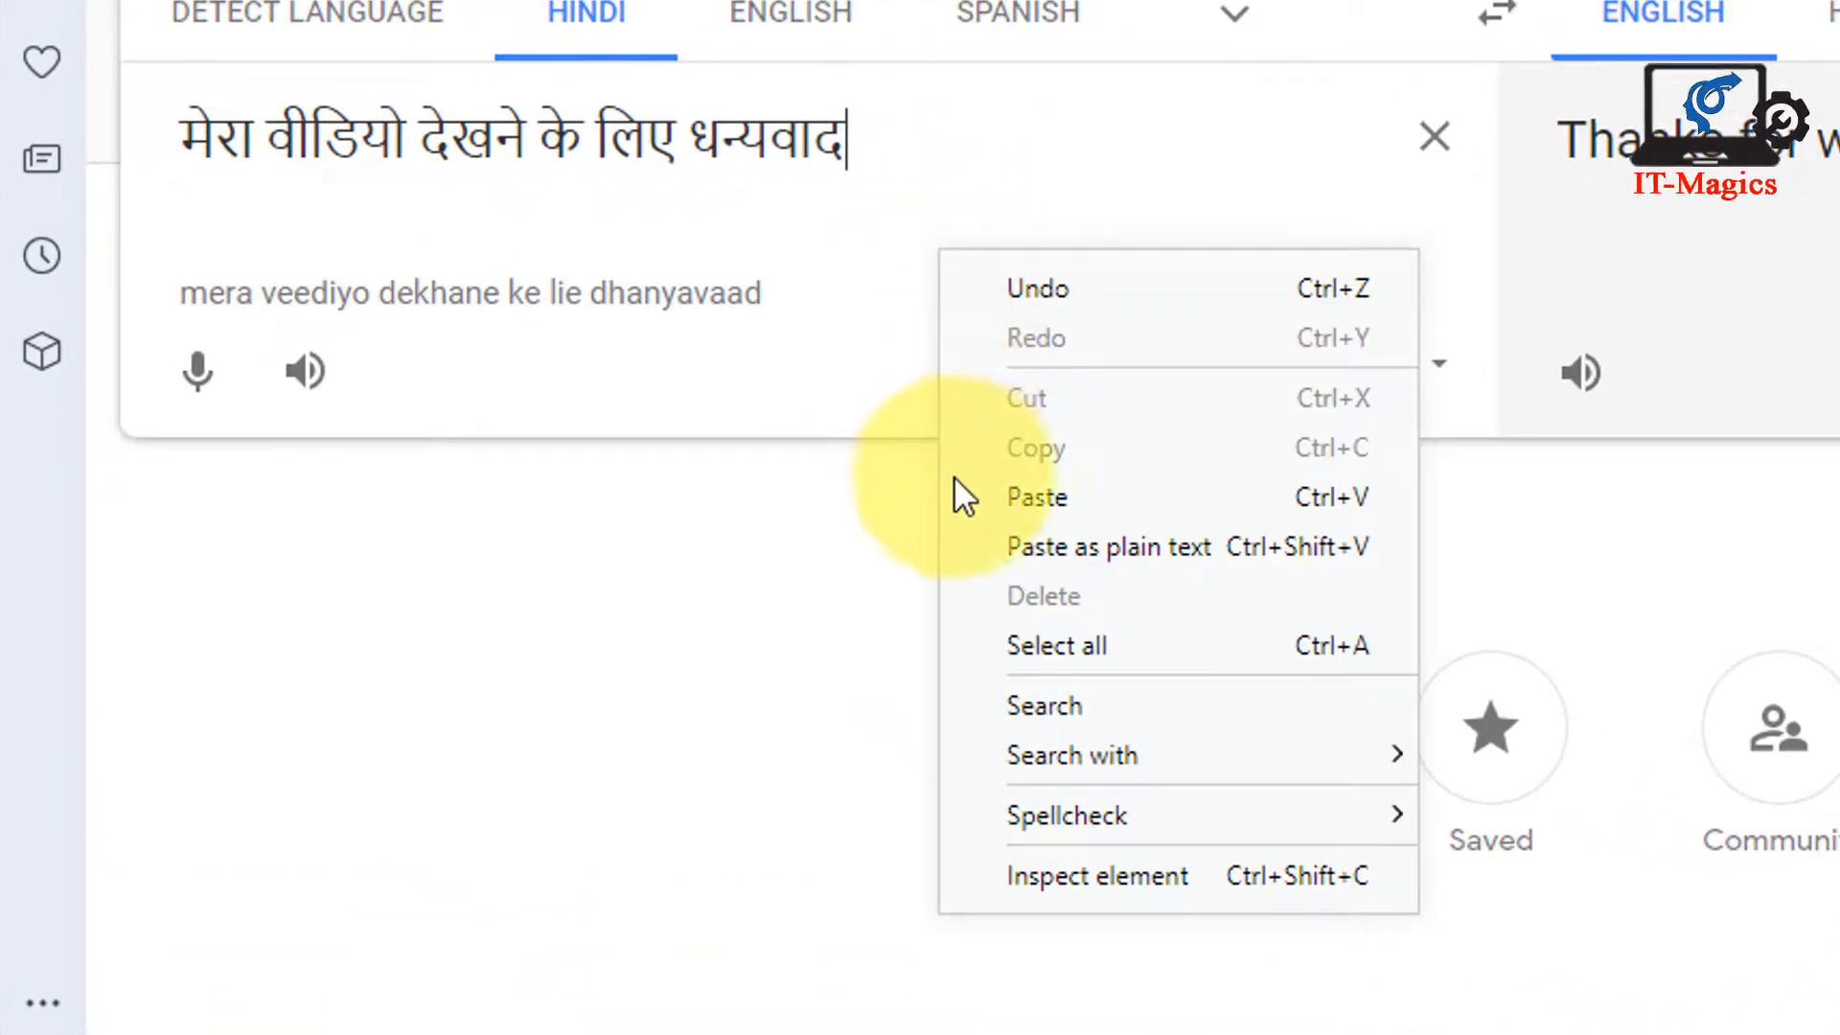
pyautogui.moveTo(1153, 875)
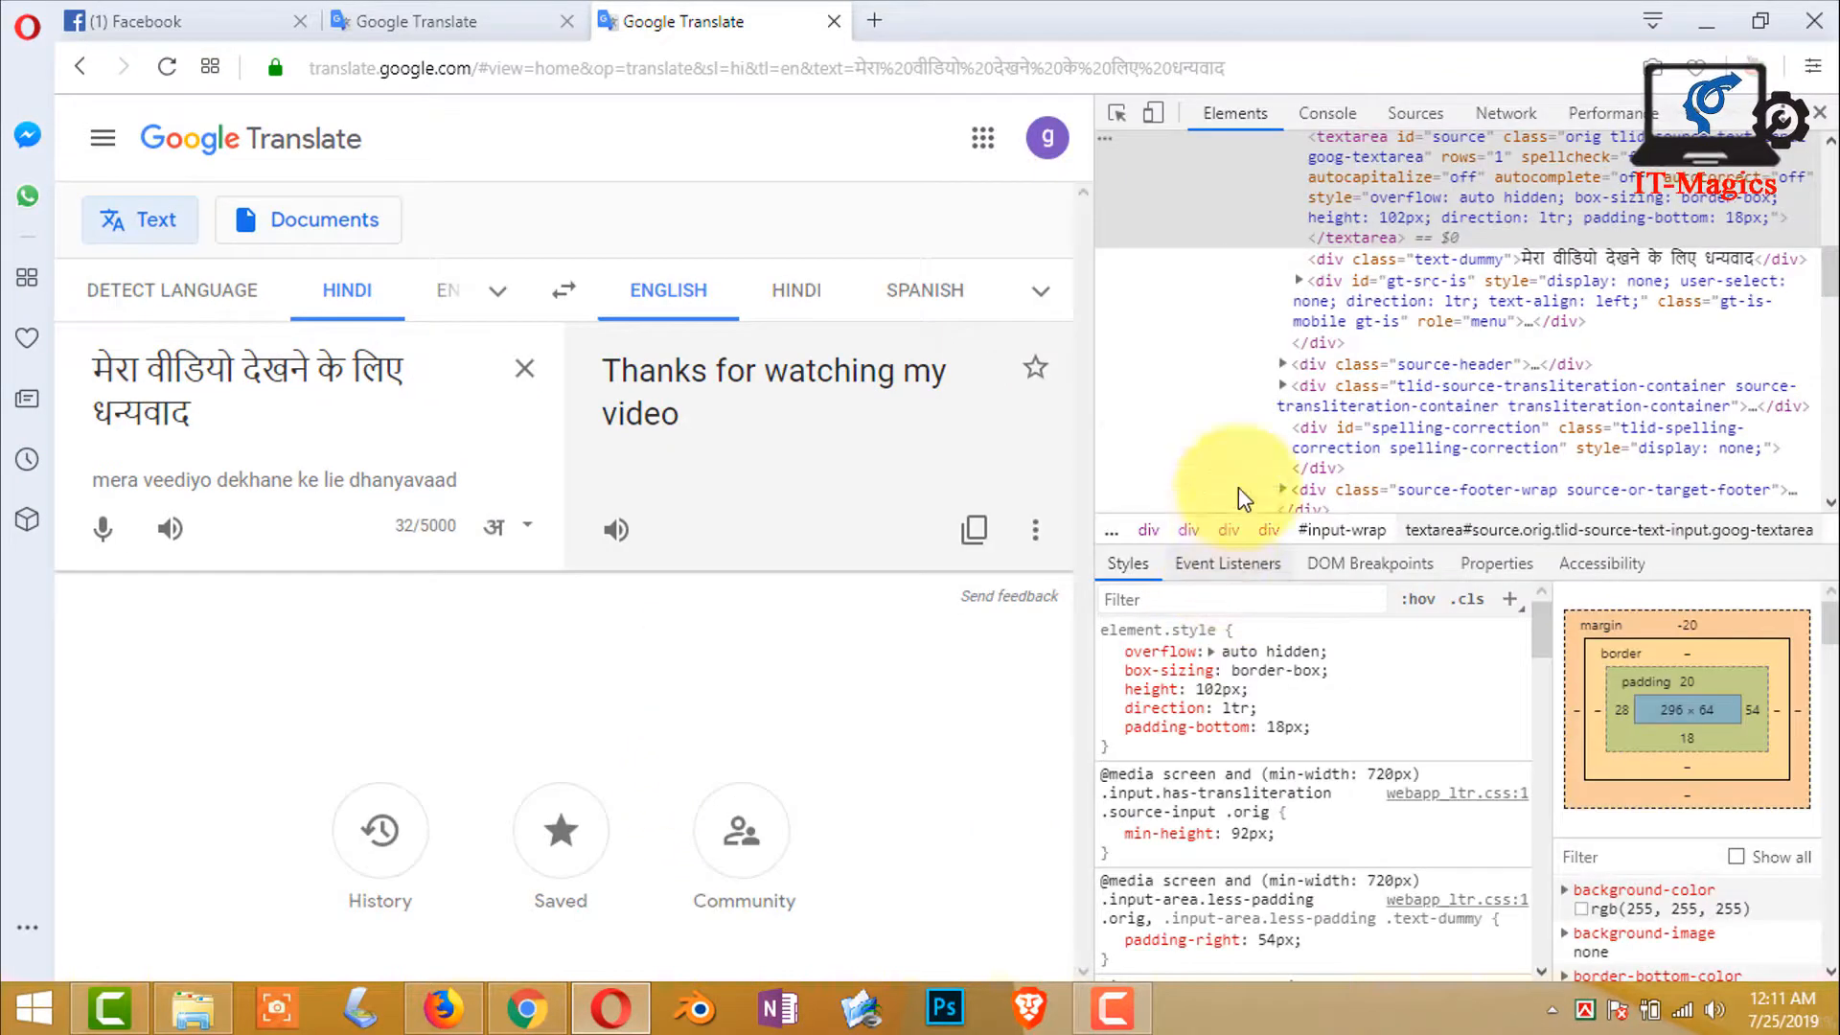
pyautogui.moveTo(1454, 136)
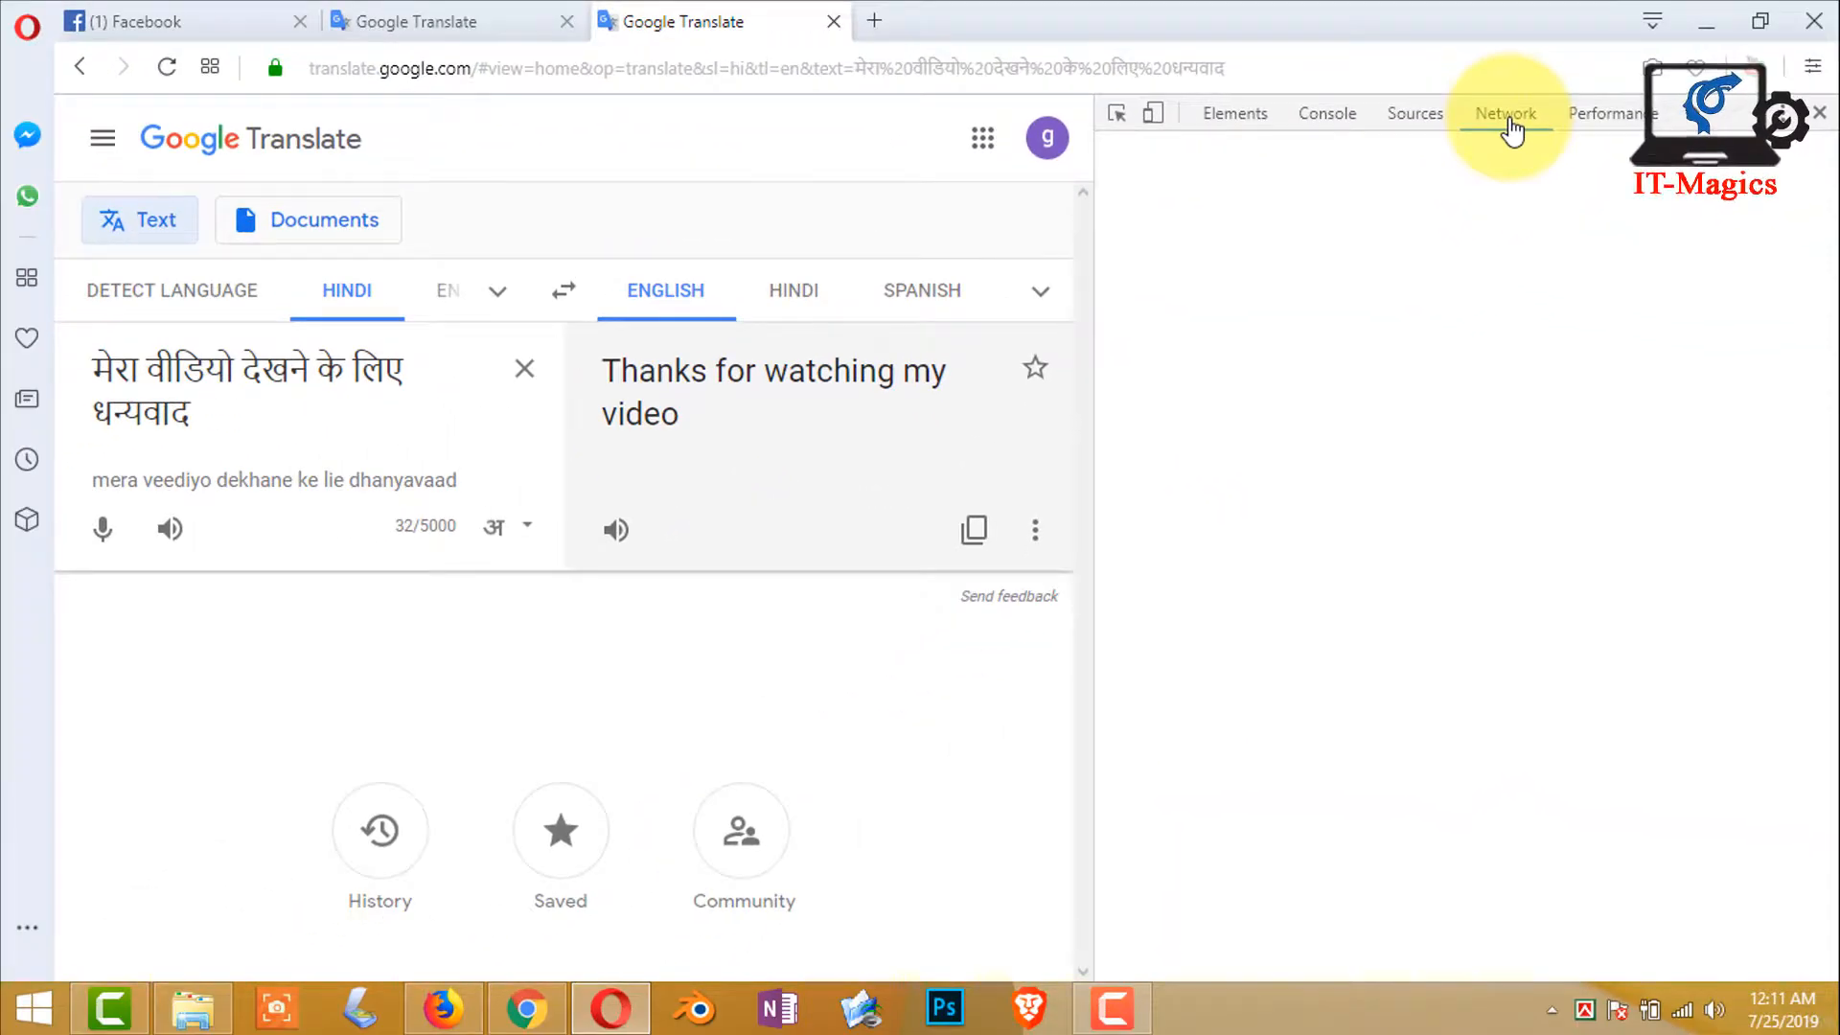
# Step: Show the Network panel of the developer tools beside the Google Translate page
pyautogui.click(1506, 113)
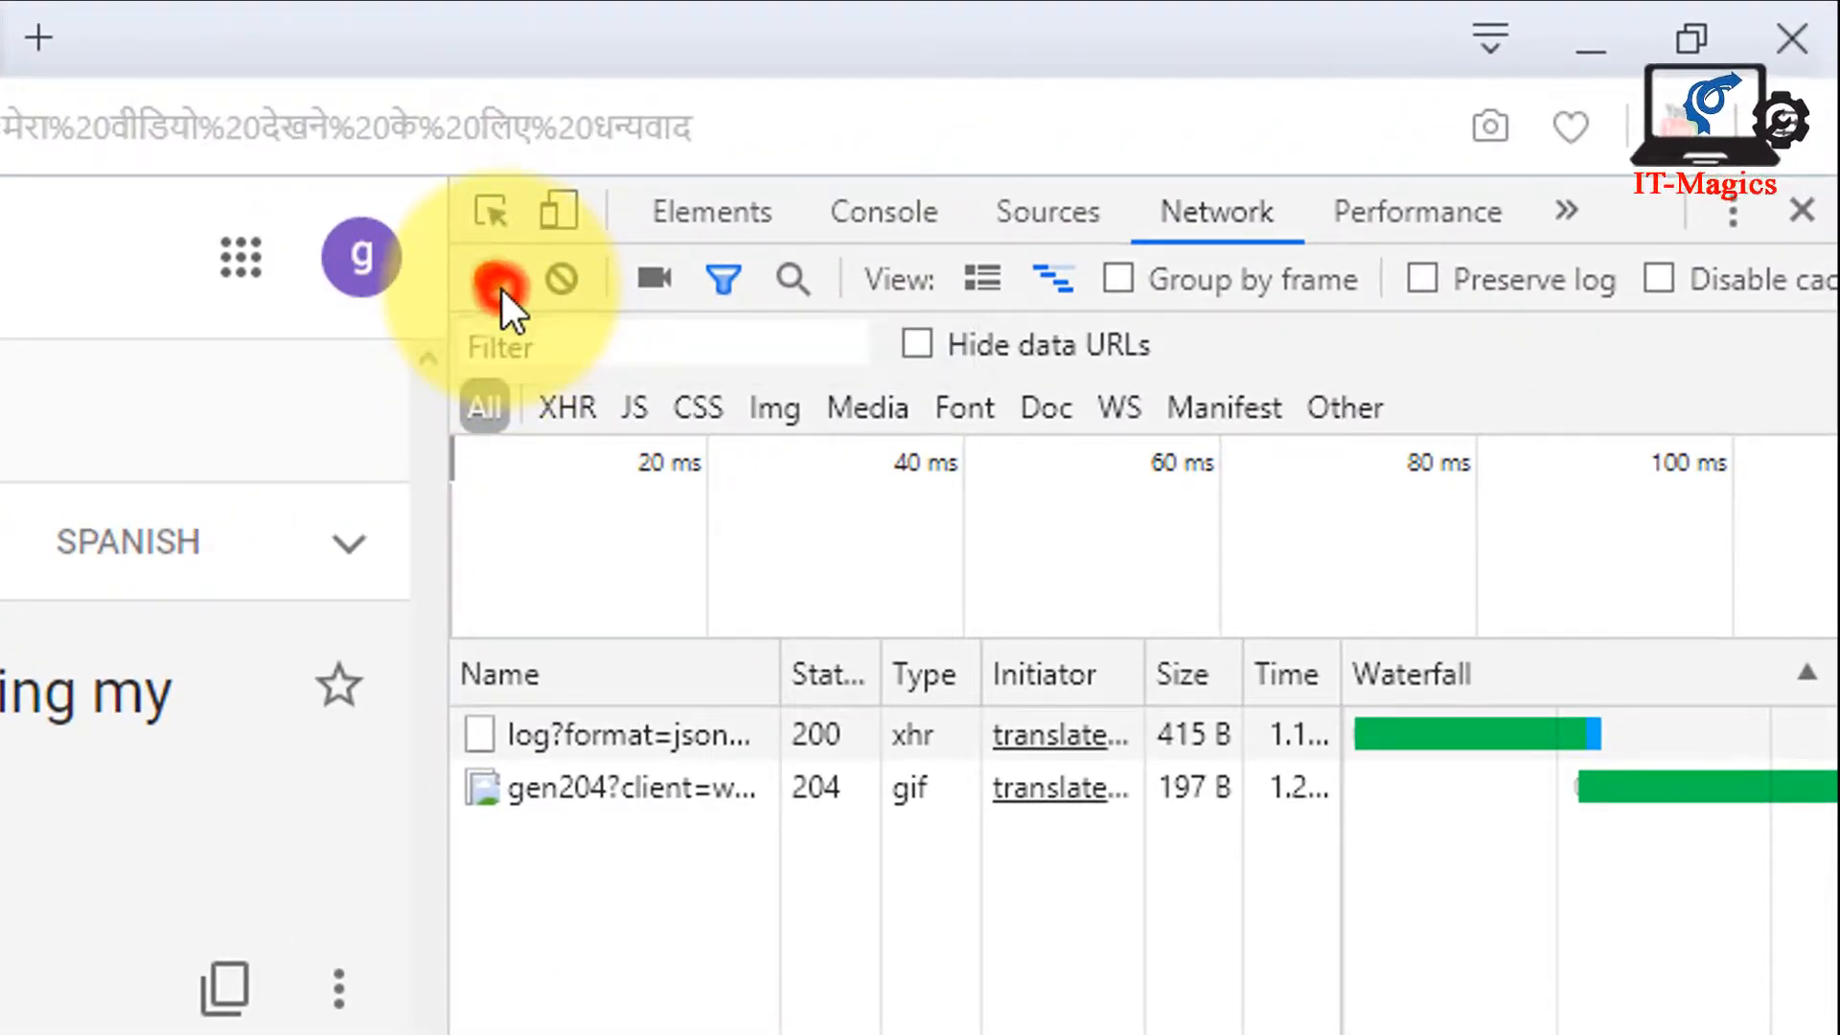
# Step: Clear the network log, then play the Hindi phrase aloud twice to record its audio request
pyautogui.click(499, 278)
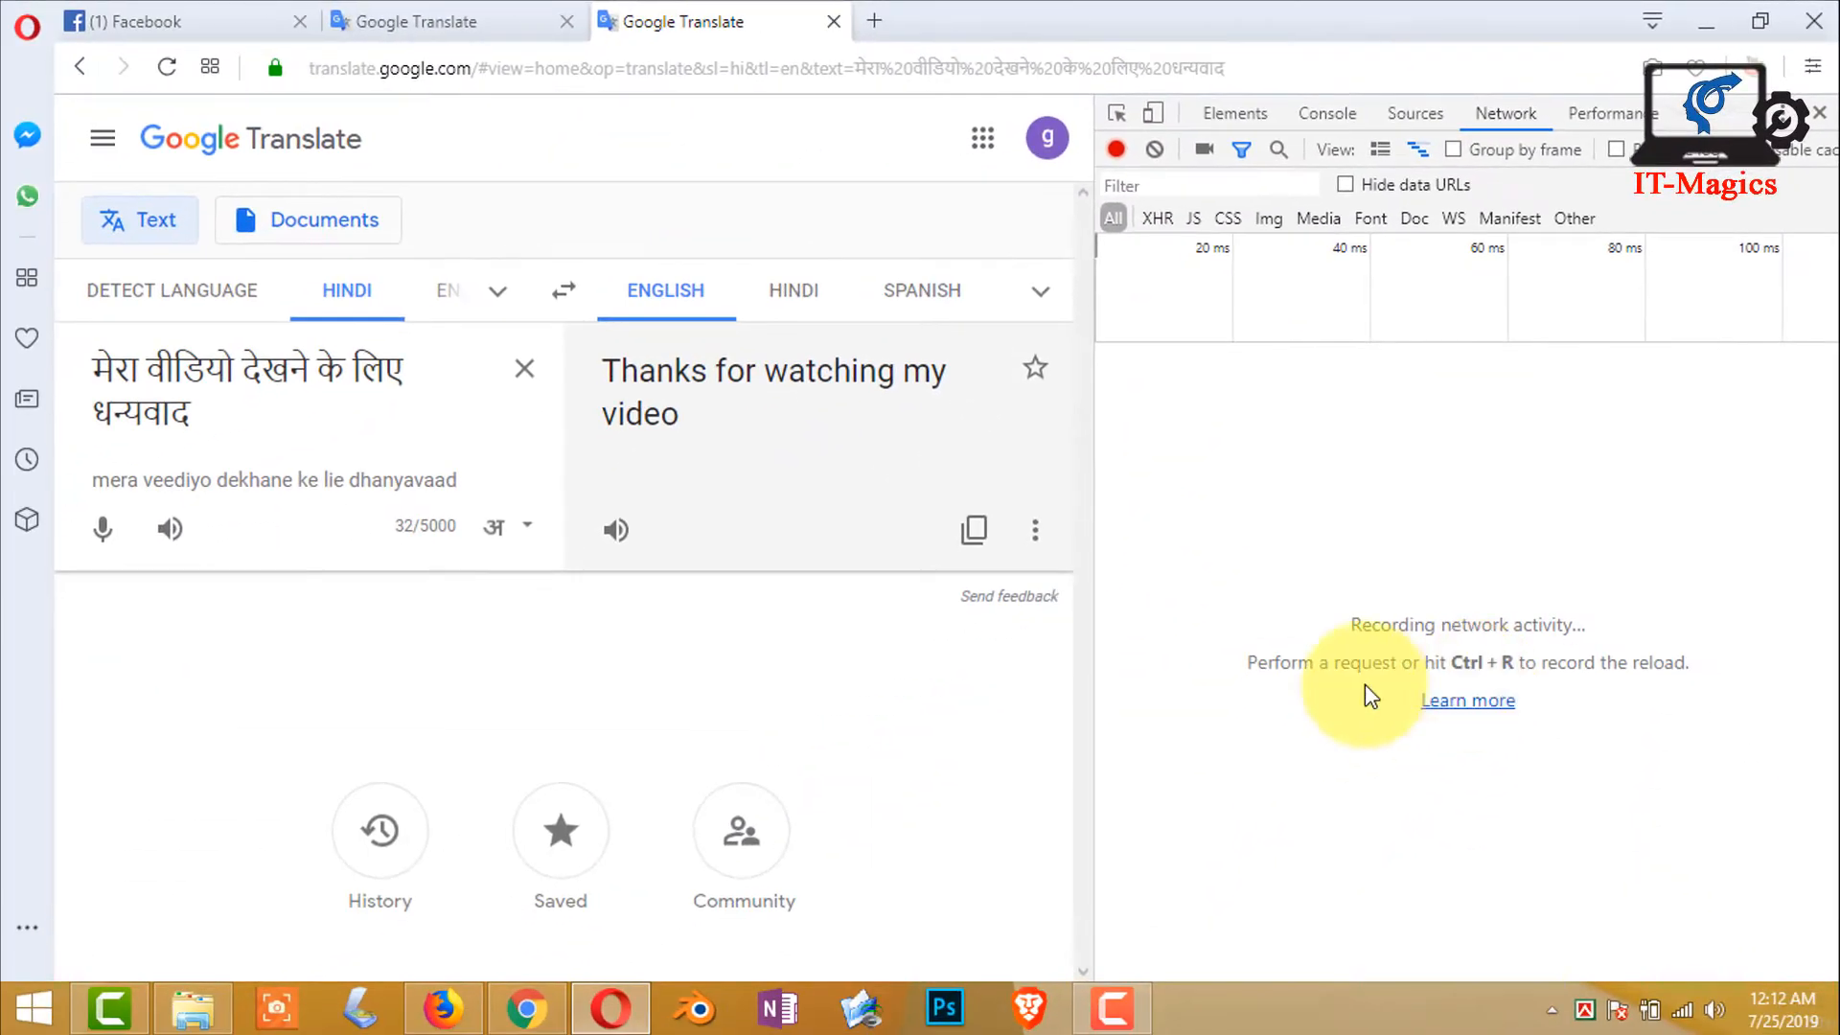
pyautogui.moveTo(499, 583)
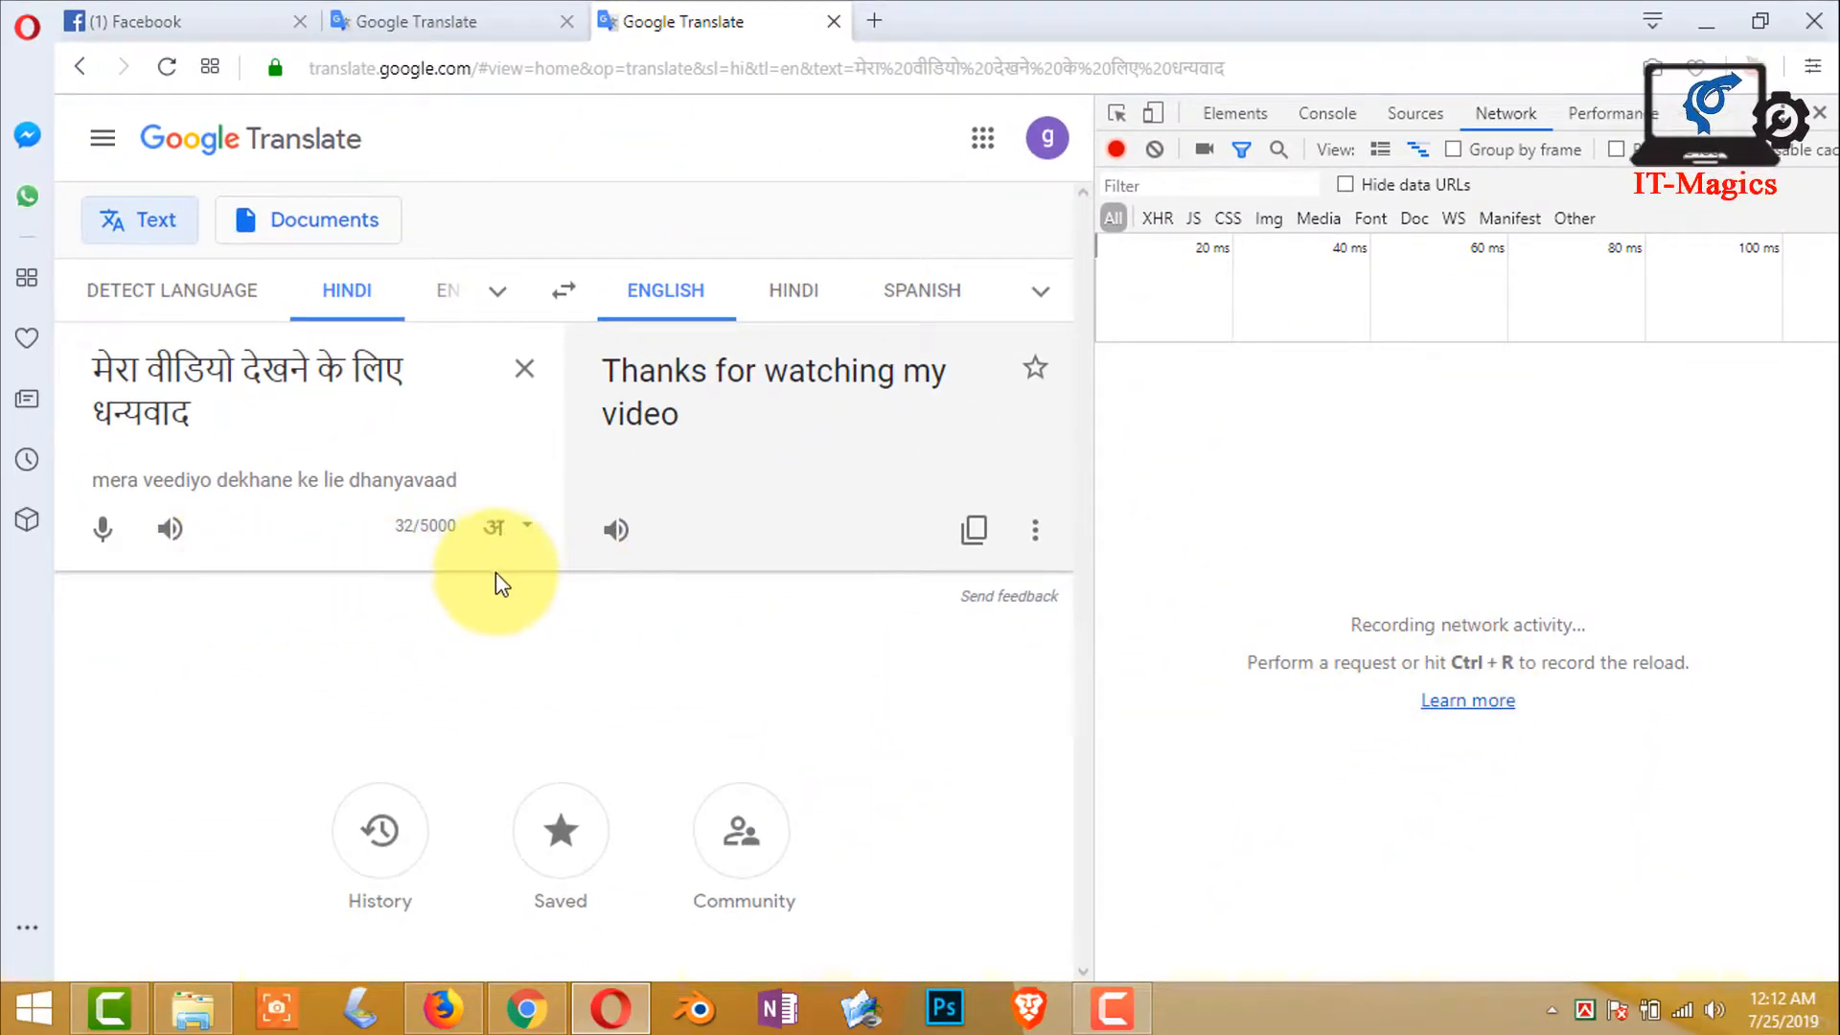
pyautogui.moveTo(169, 529)
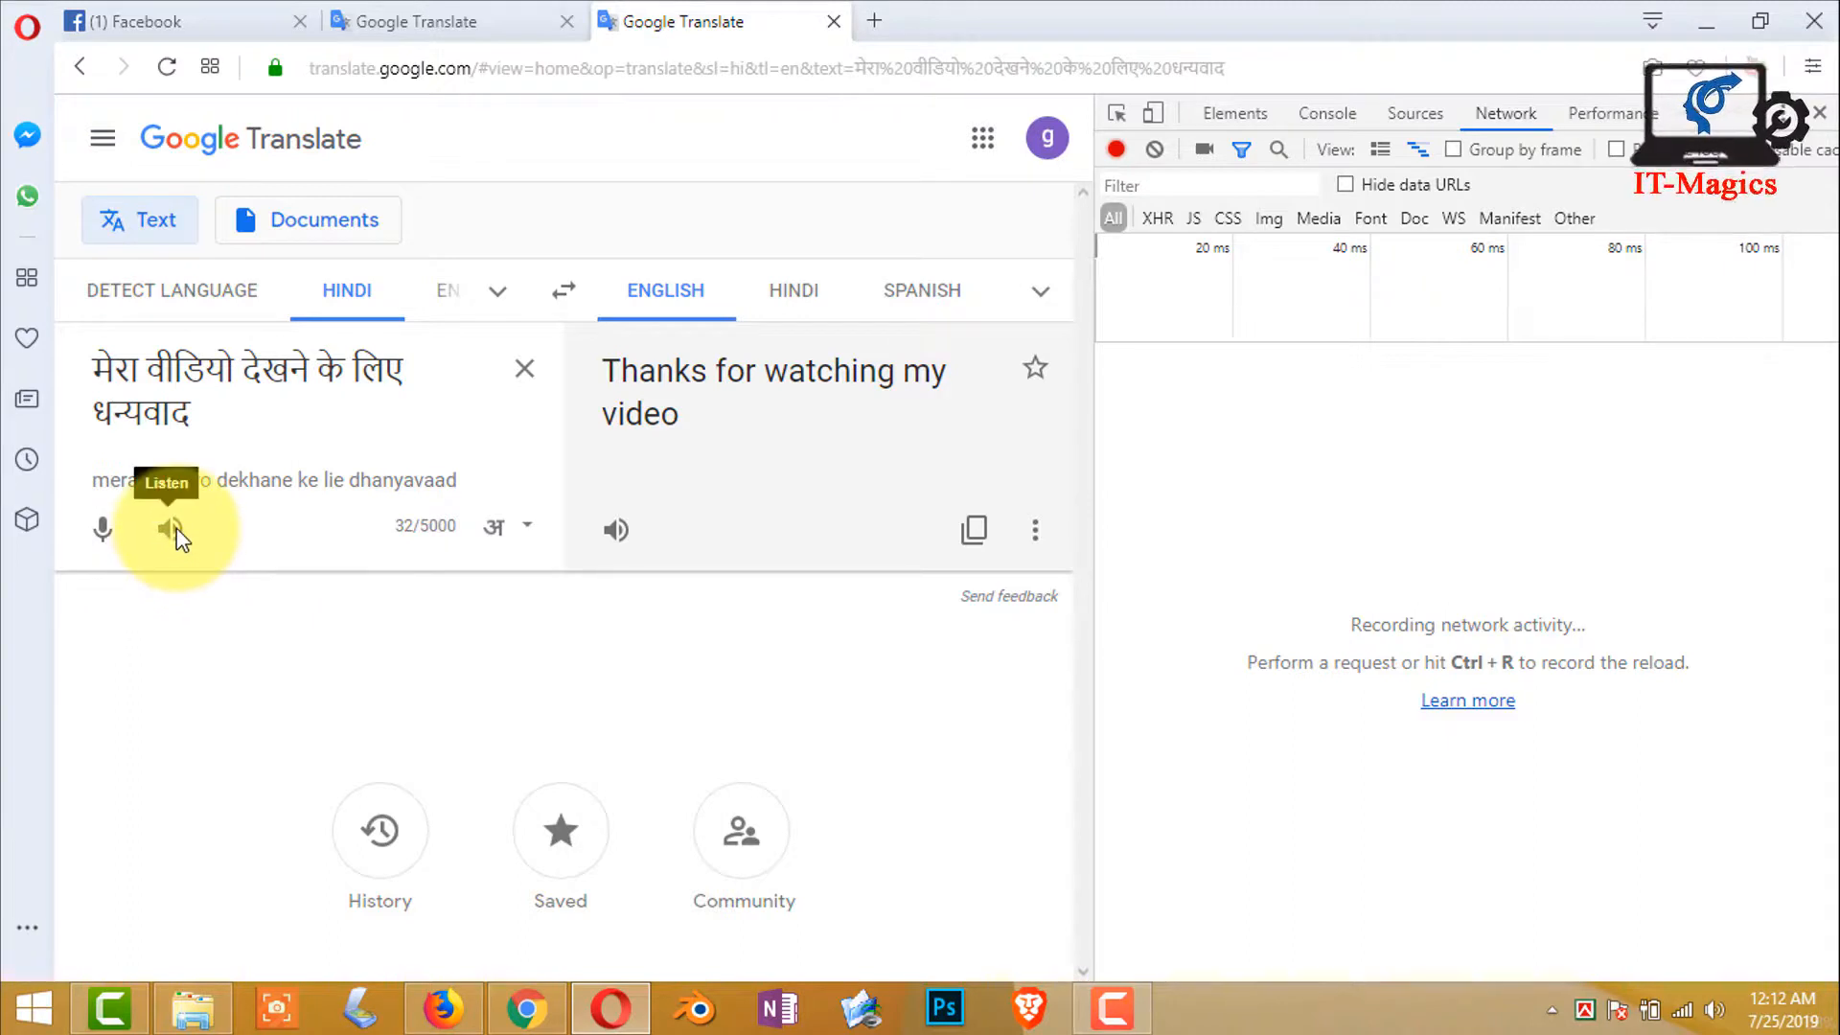
pyautogui.moveTo(272, 588)
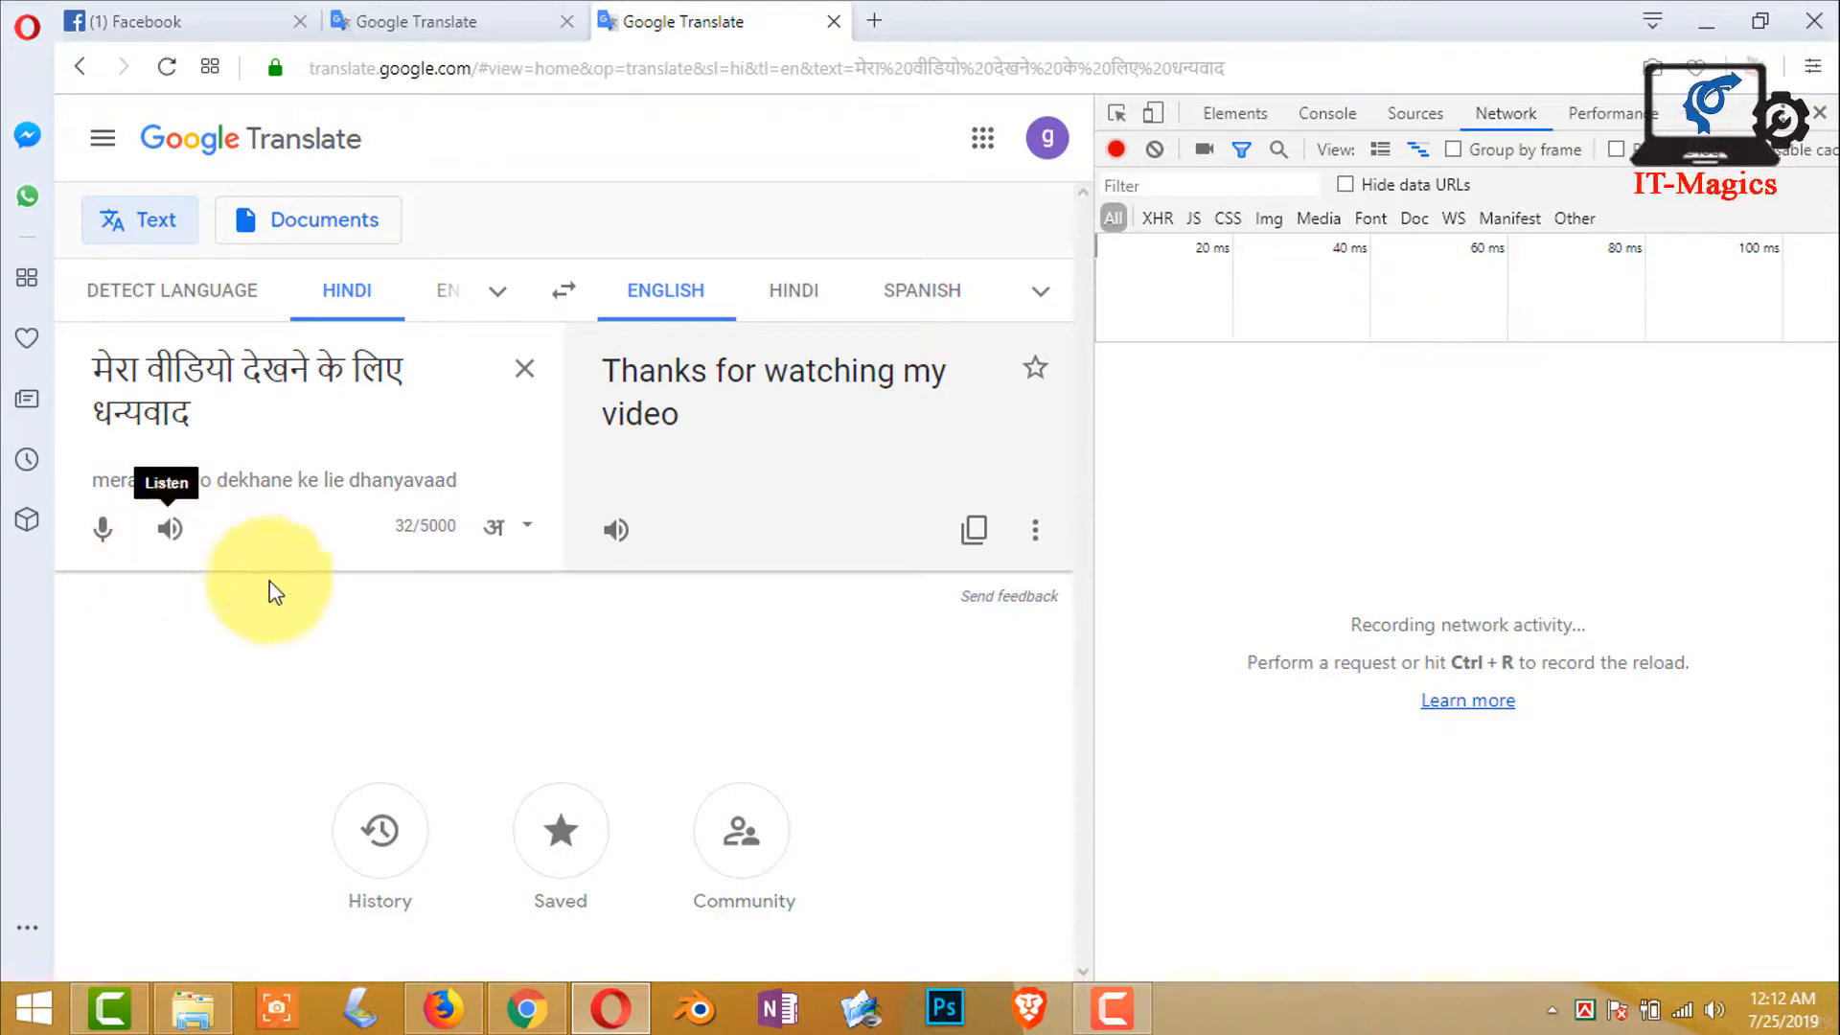
pyautogui.click(169, 528)
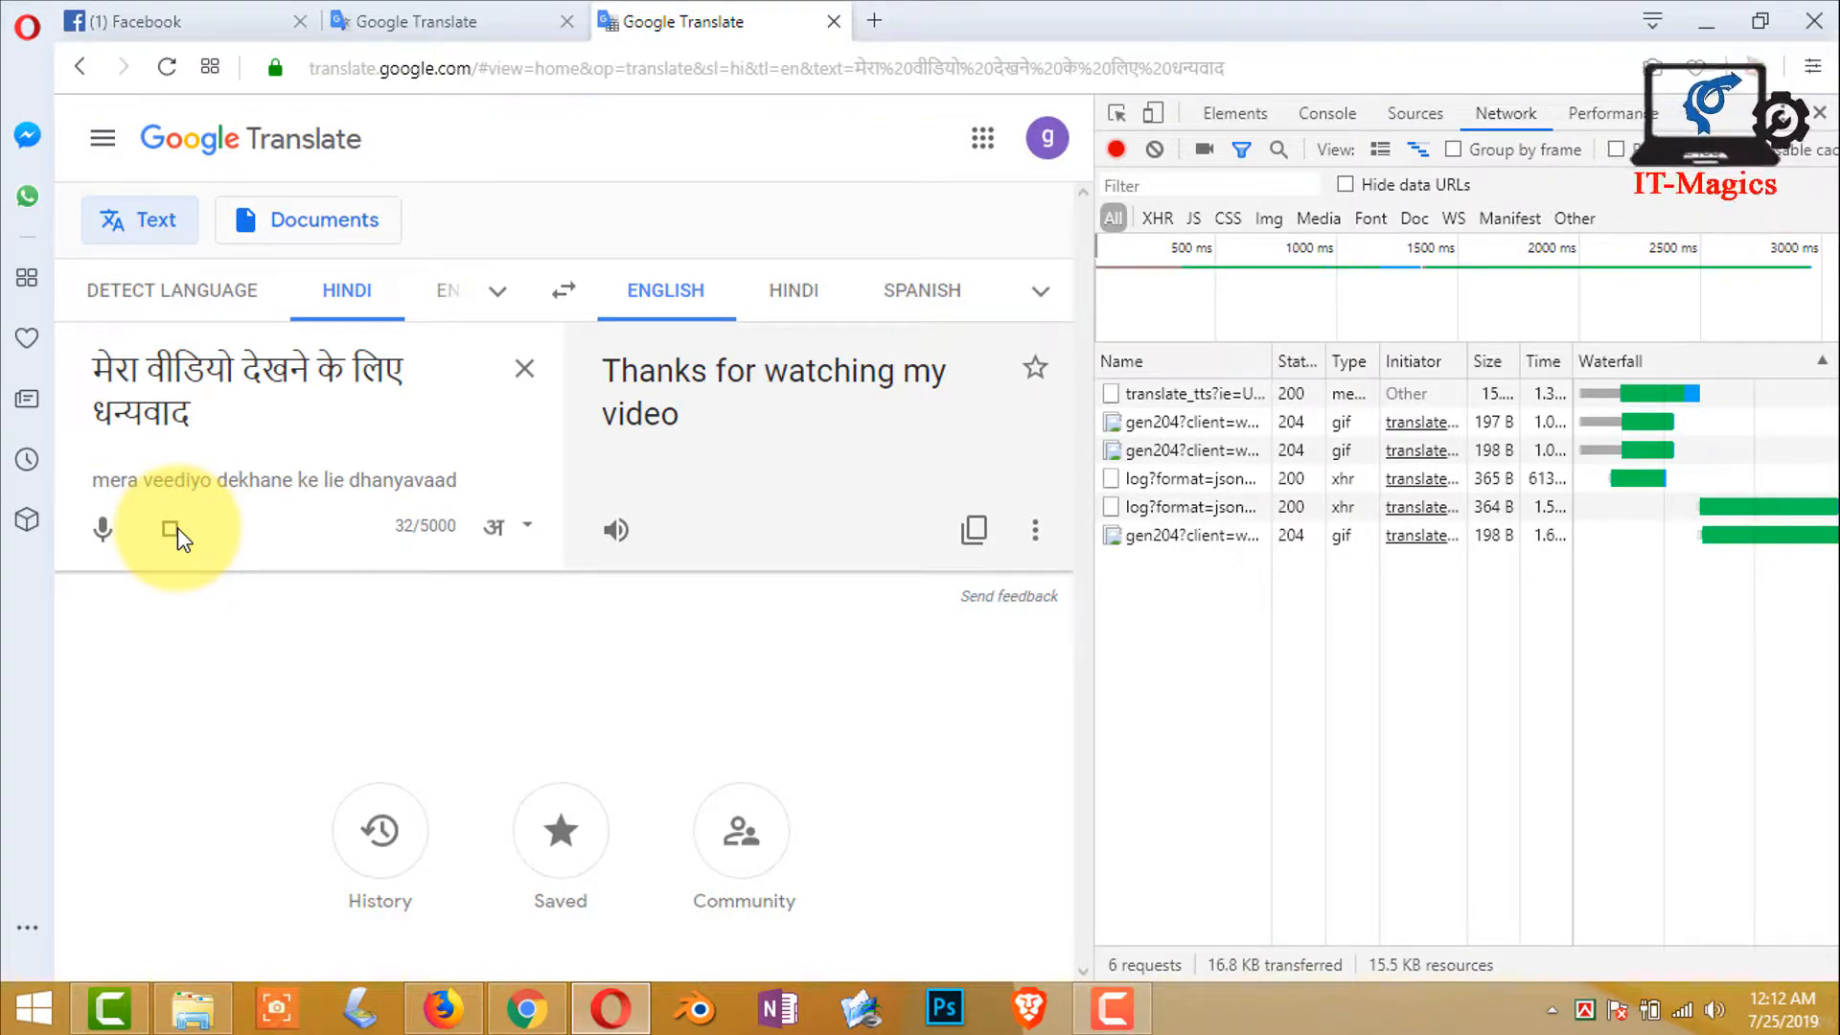
pyautogui.click(171, 529)
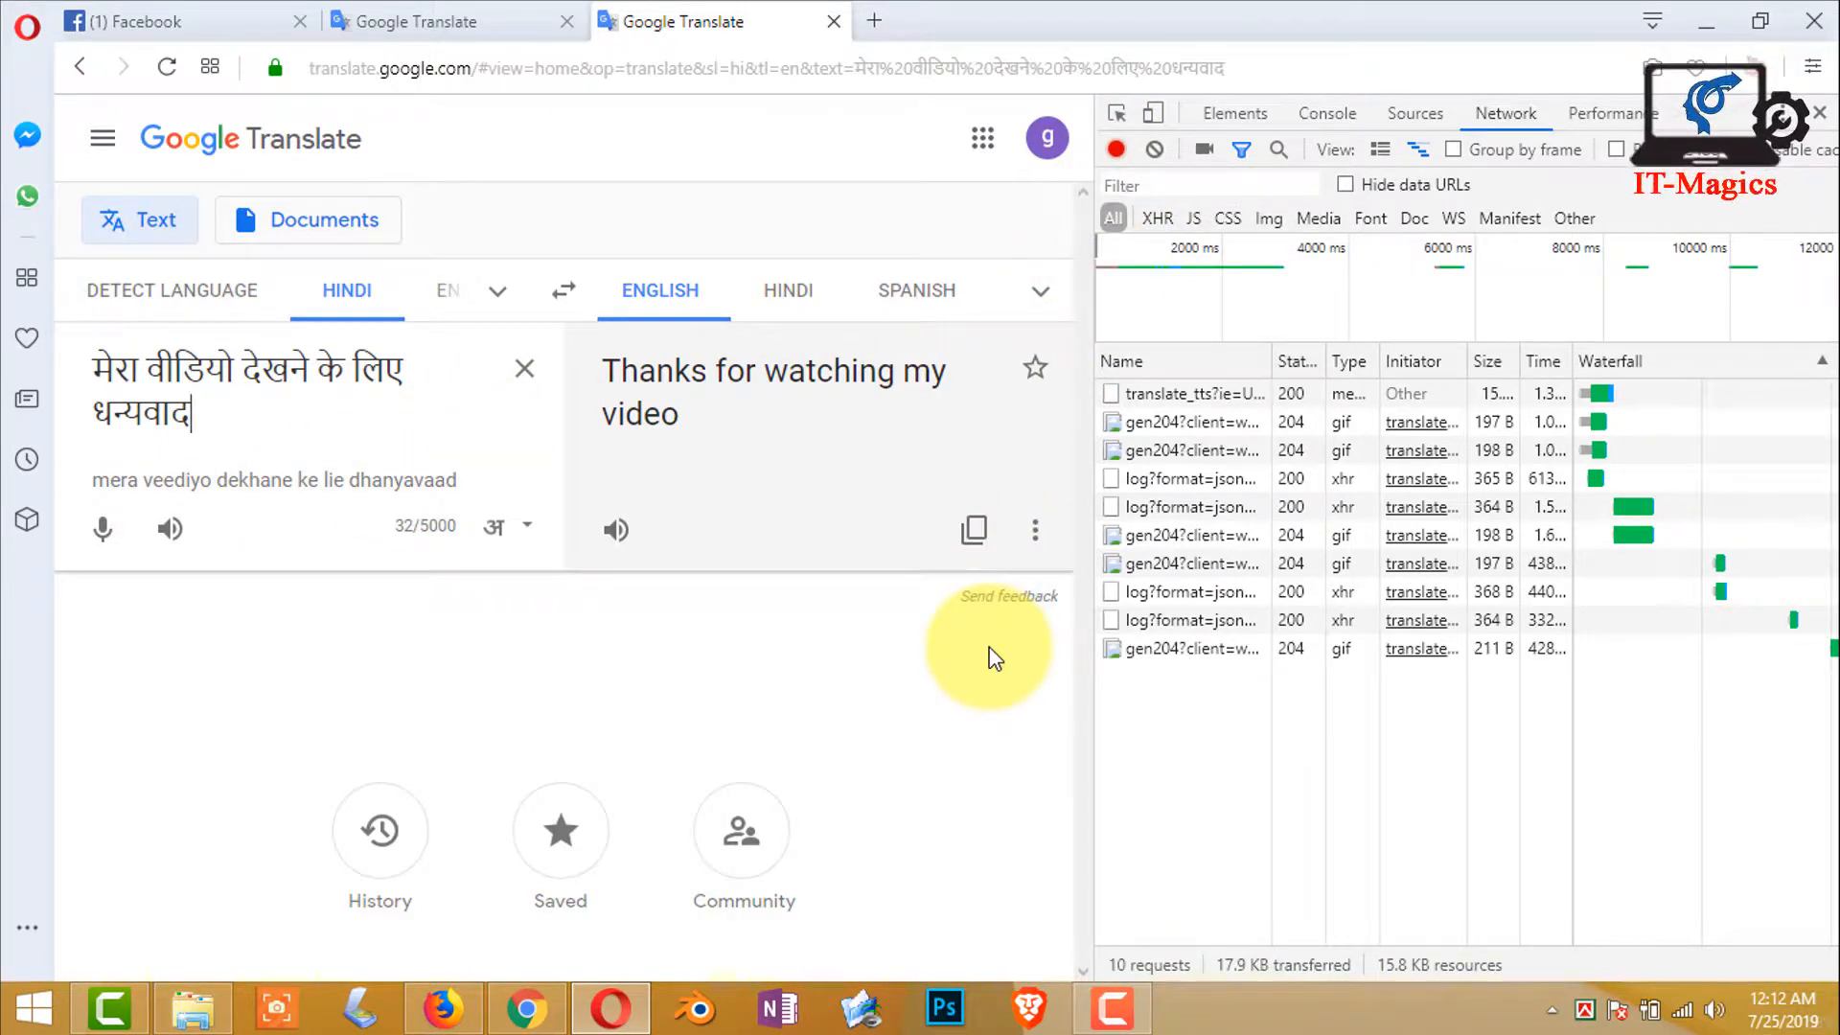
# Step: Select the recorded translate_tts audio request in the network log for inspection
pyautogui.click(1184, 421)
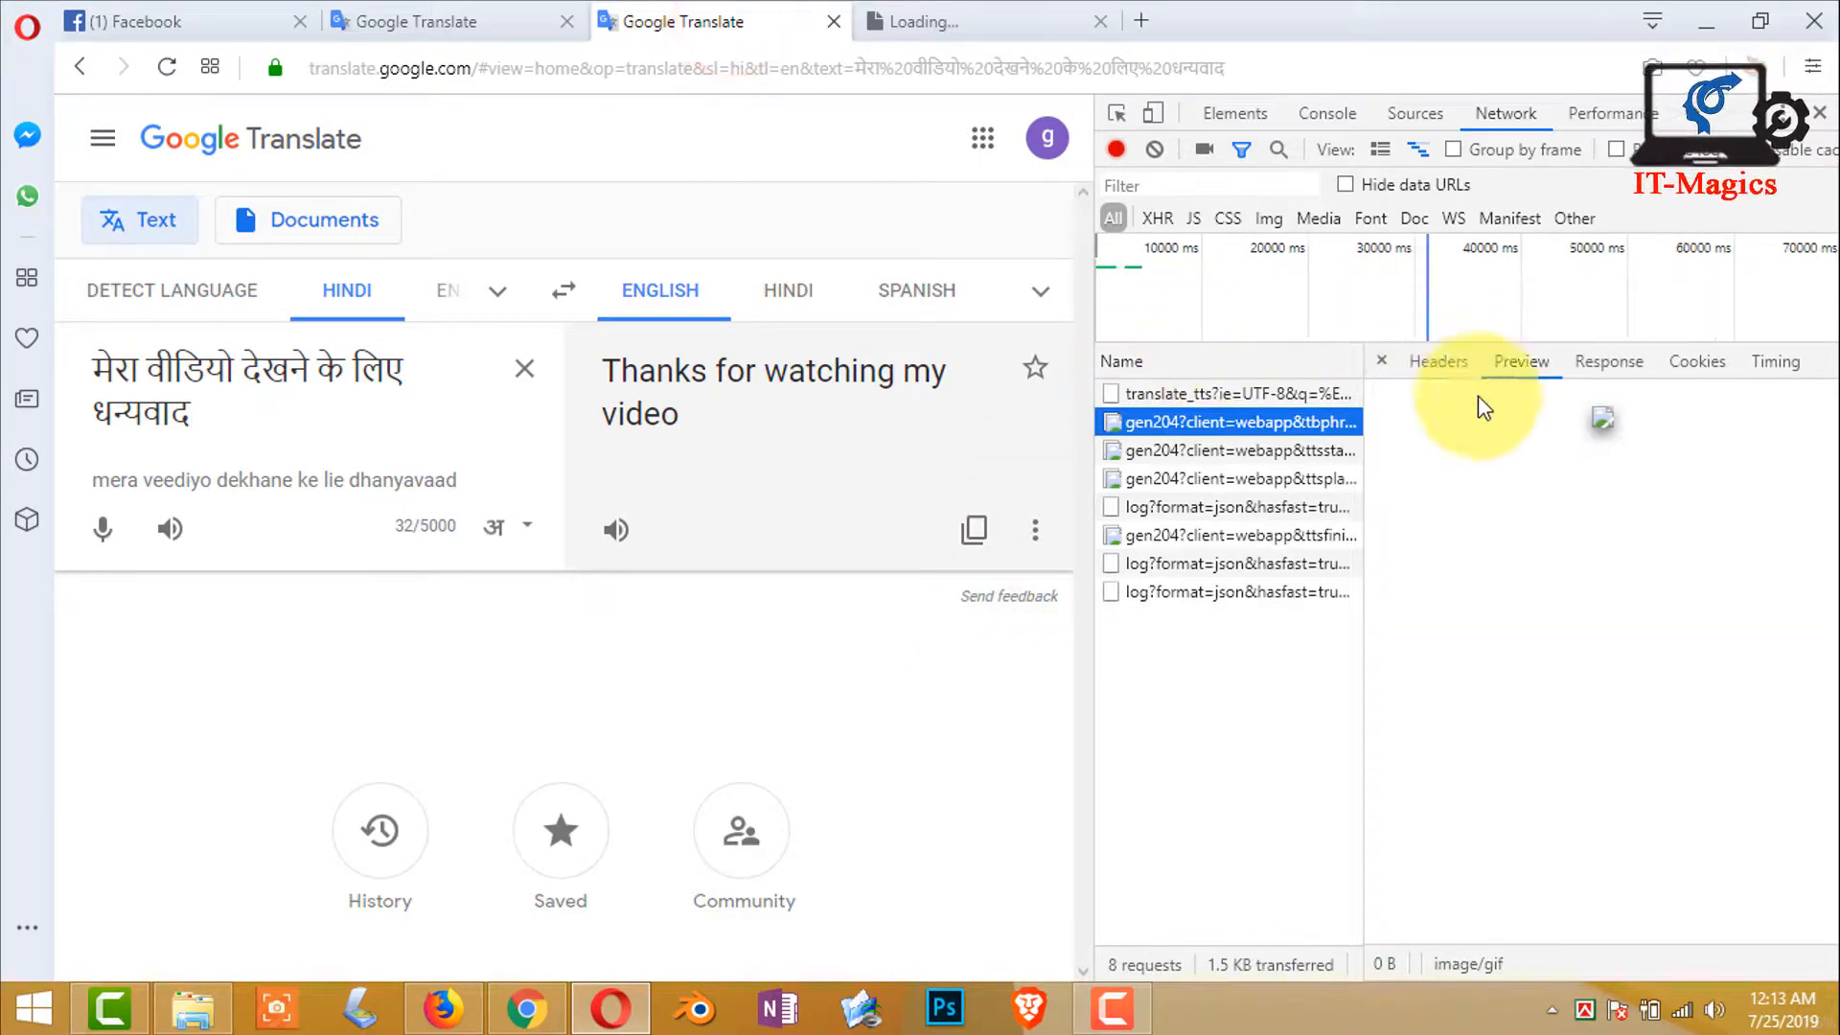
pyautogui.moveTo(1229, 422)
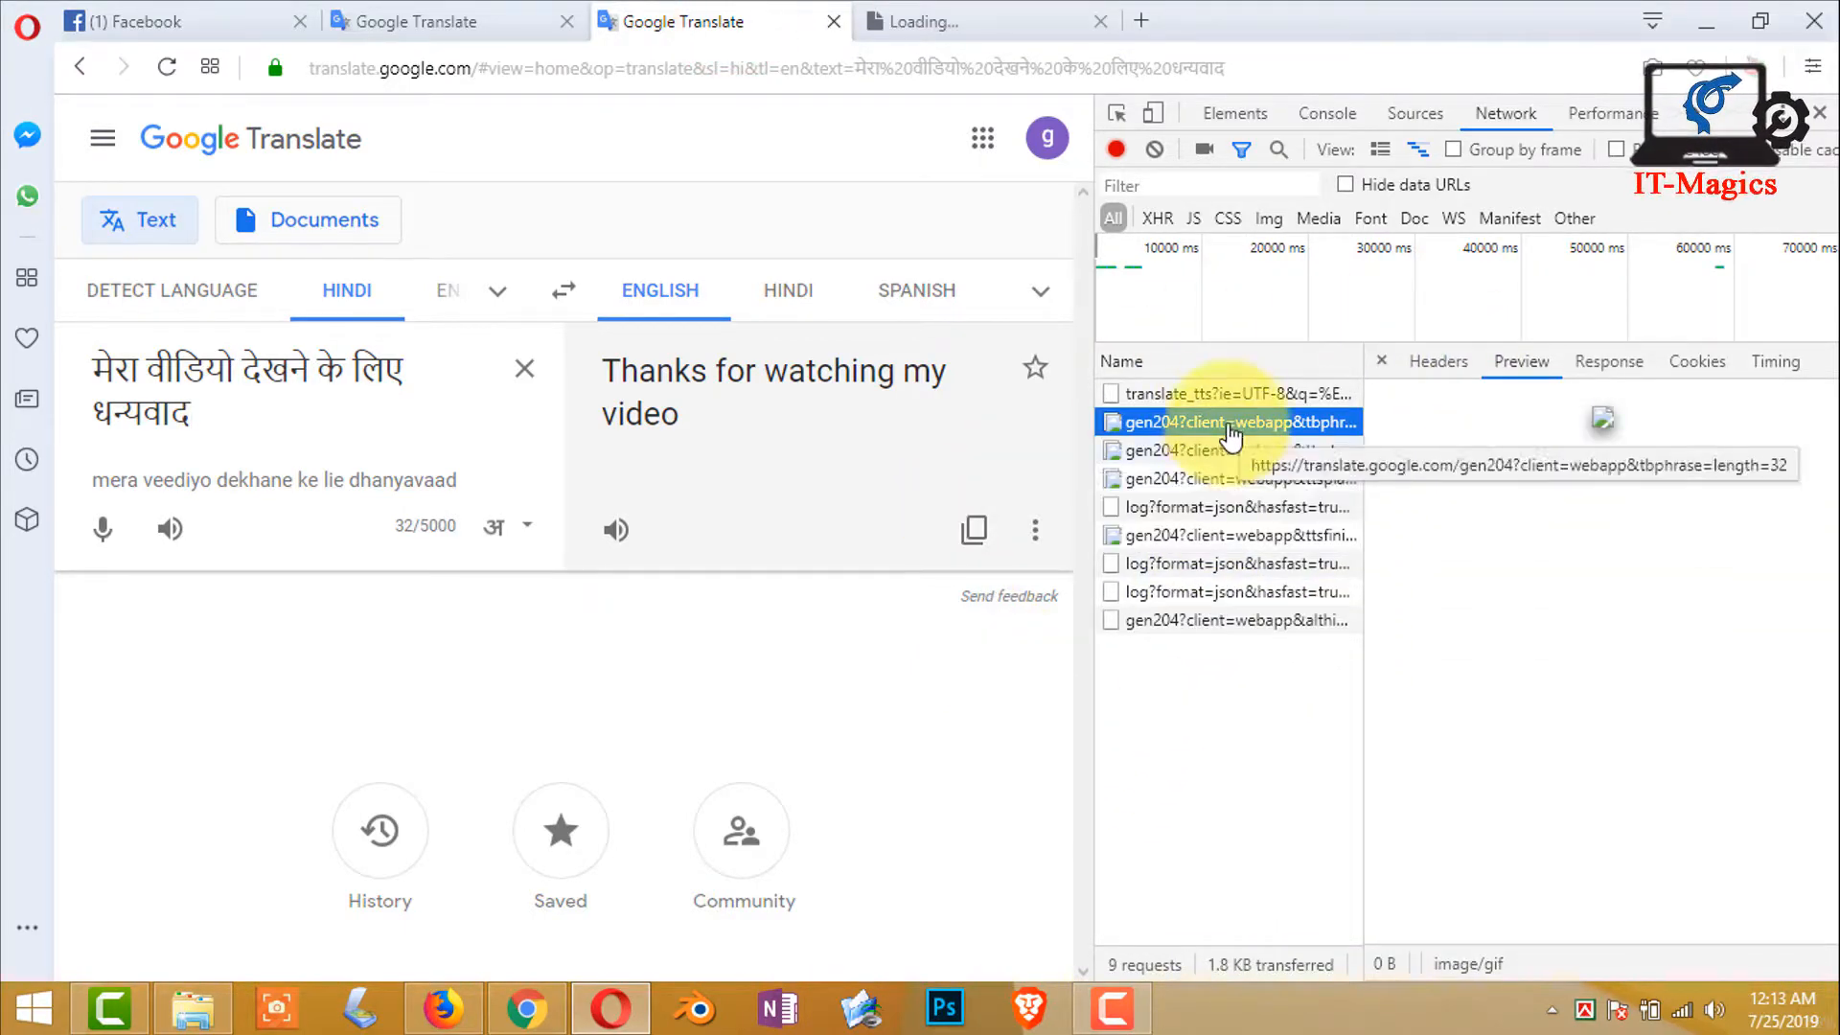
pyautogui.click(1227, 392)
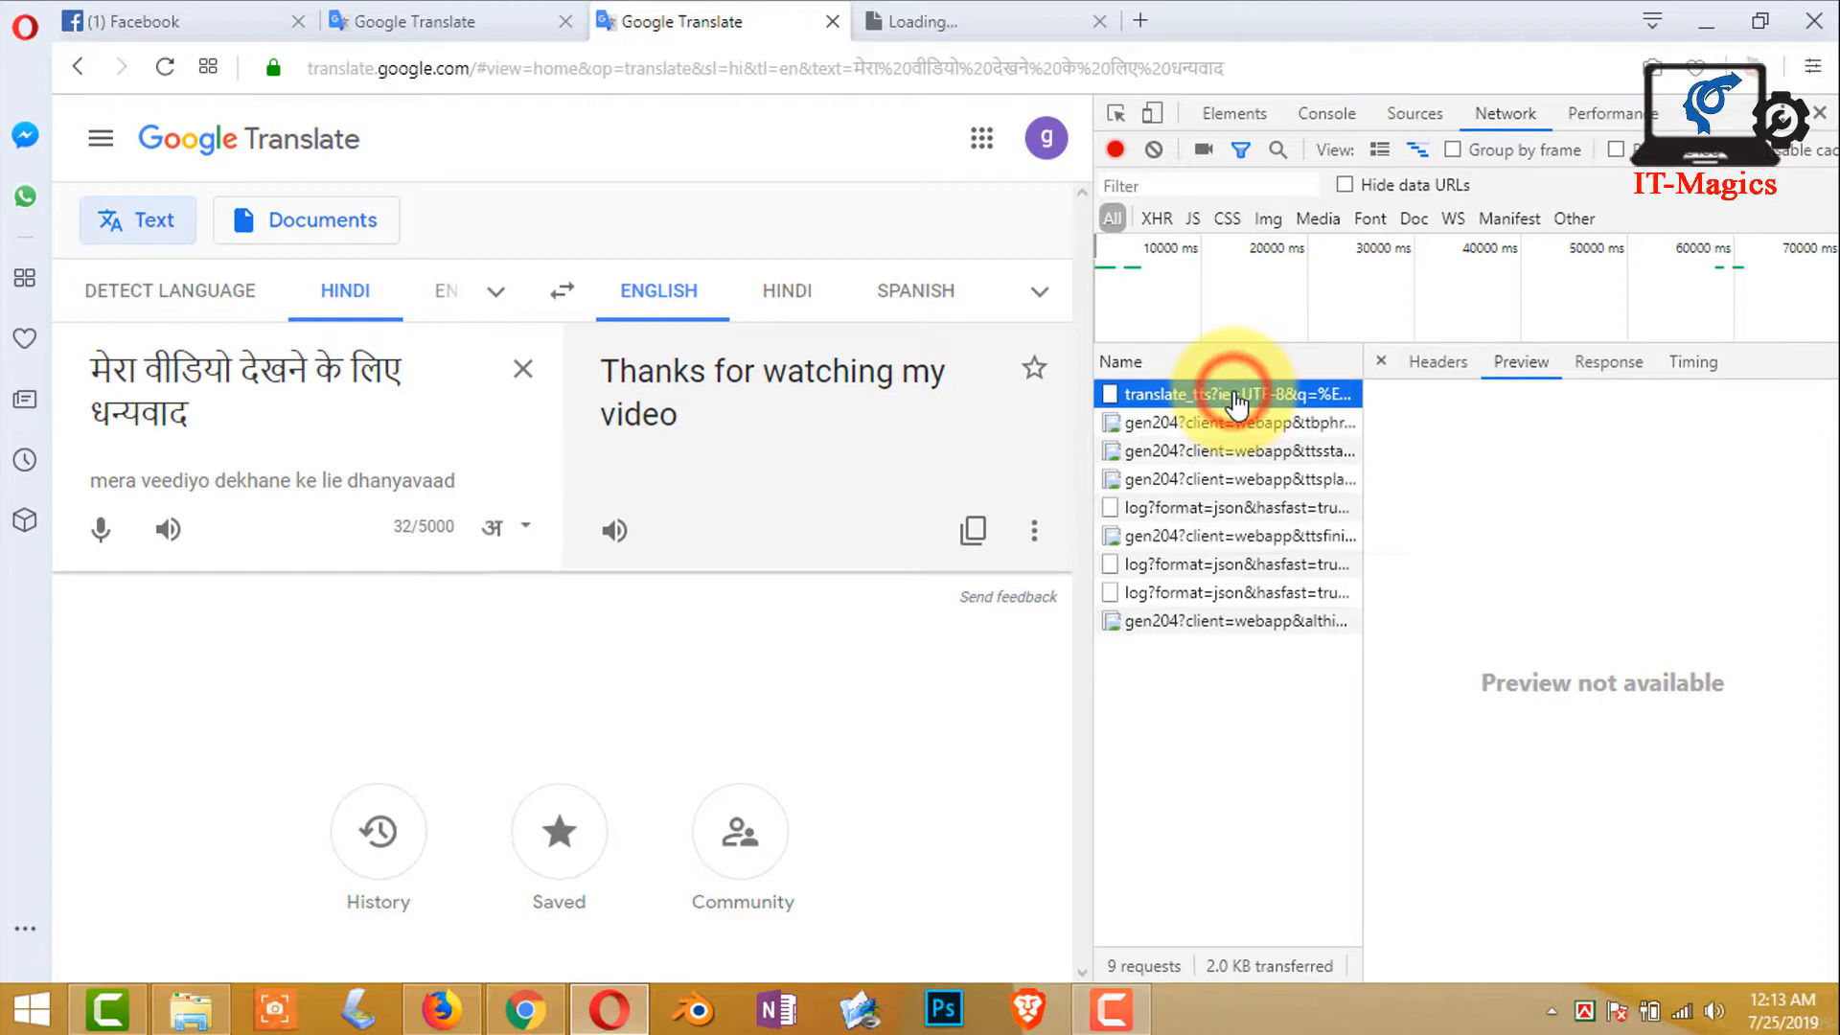
# Step: Open the translate_tts audio request in its own browser tab via its context menu
pyautogui.rightClick(1221, 393)
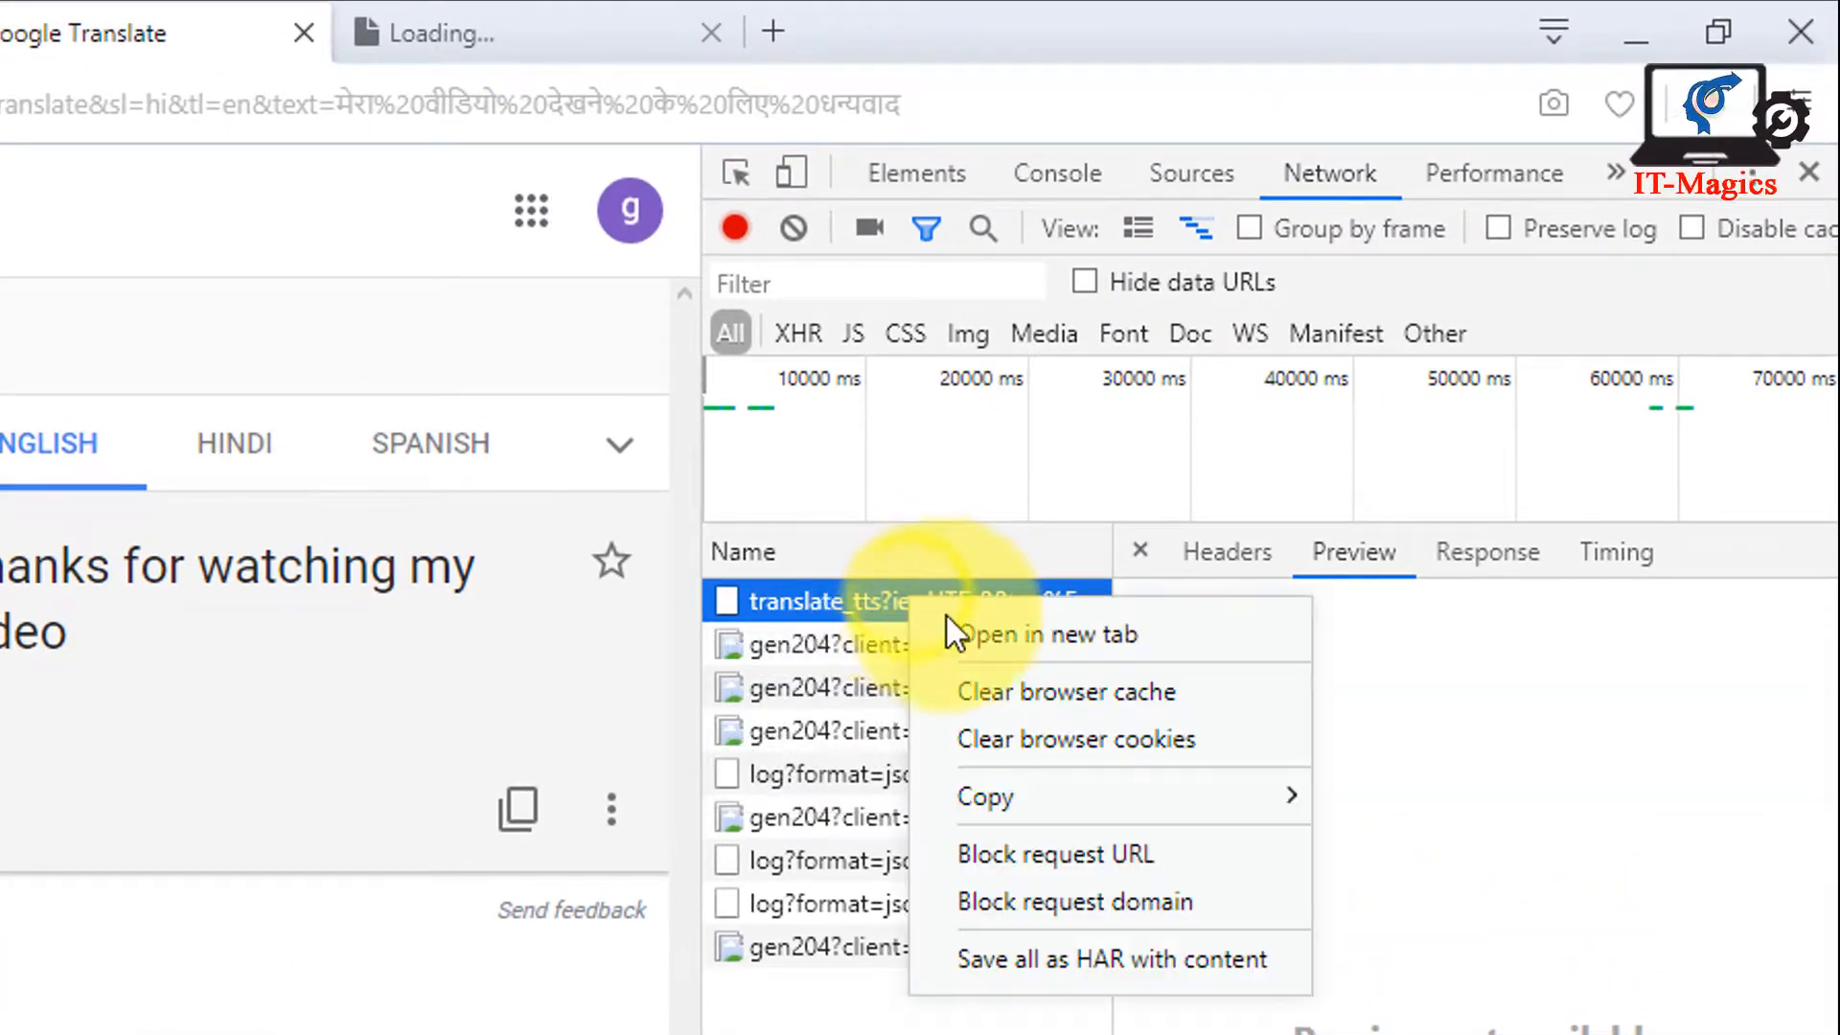
pyautogui.click(1050, 634)
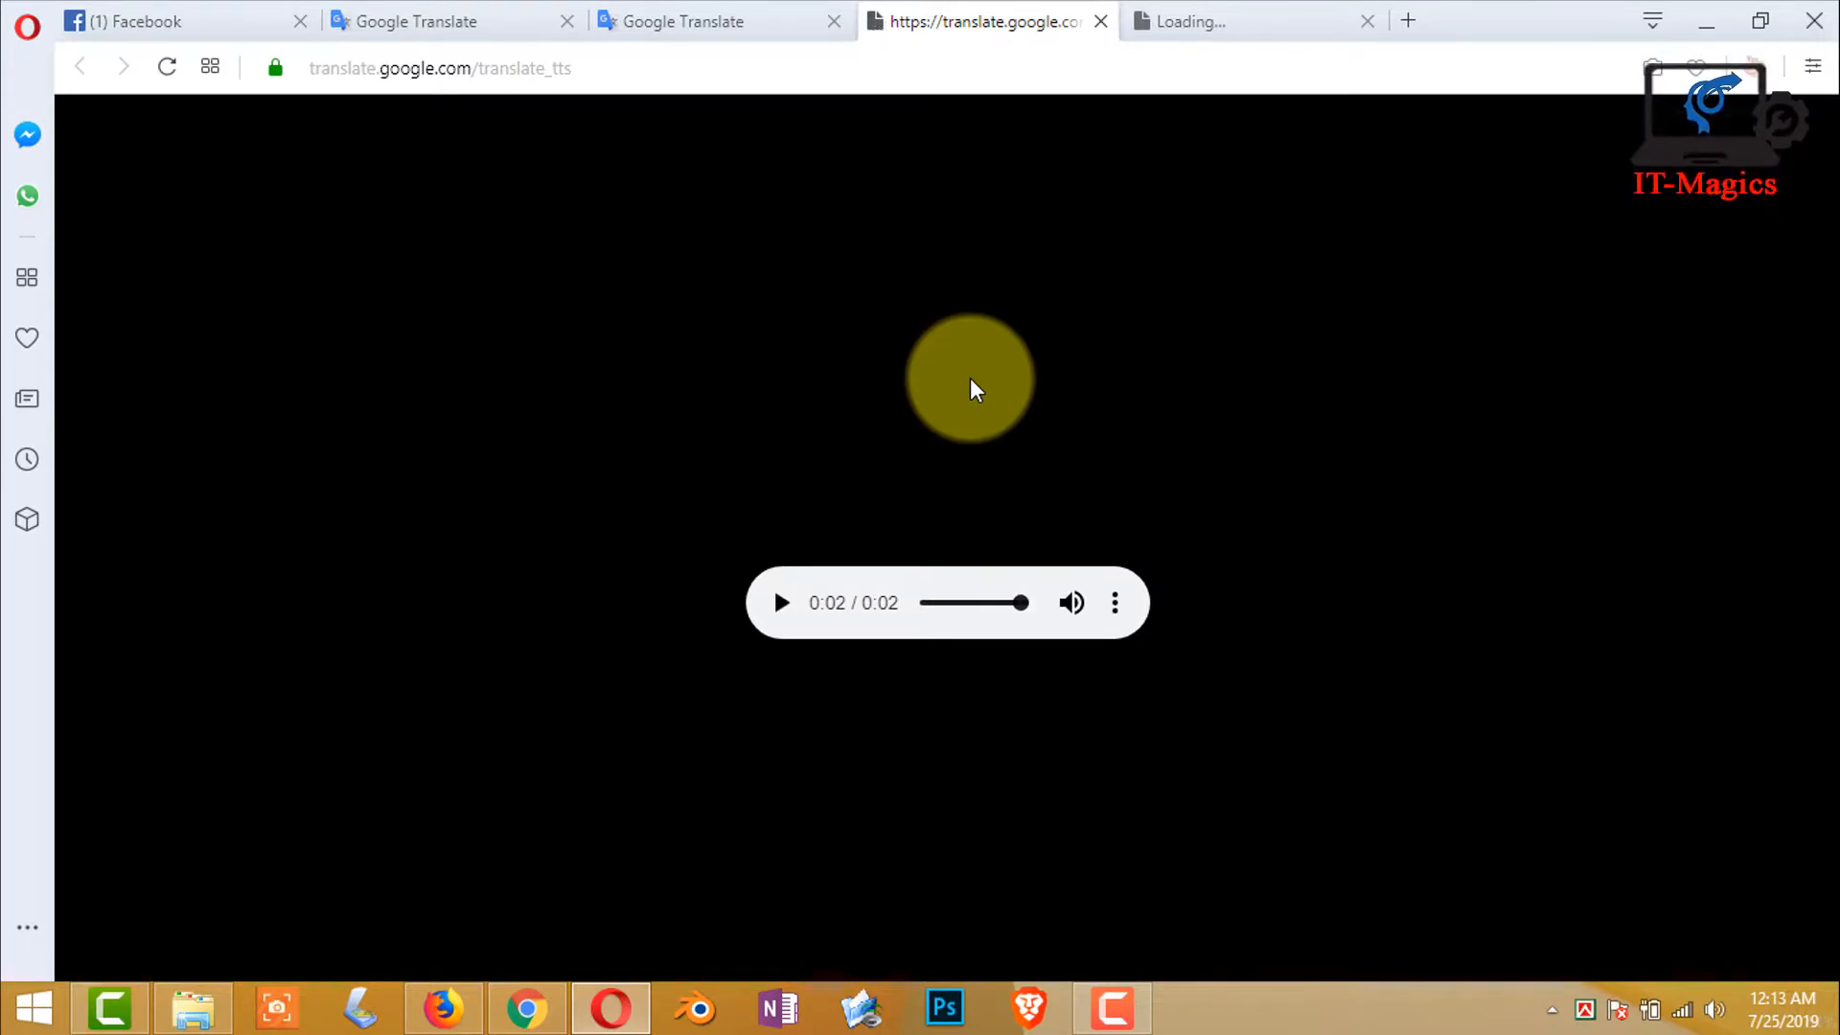
# Step: Play the Hindi audio, download it as translate_tts (1).mp3 and reveal it in Downloads
pyautogui.click(782, 601)
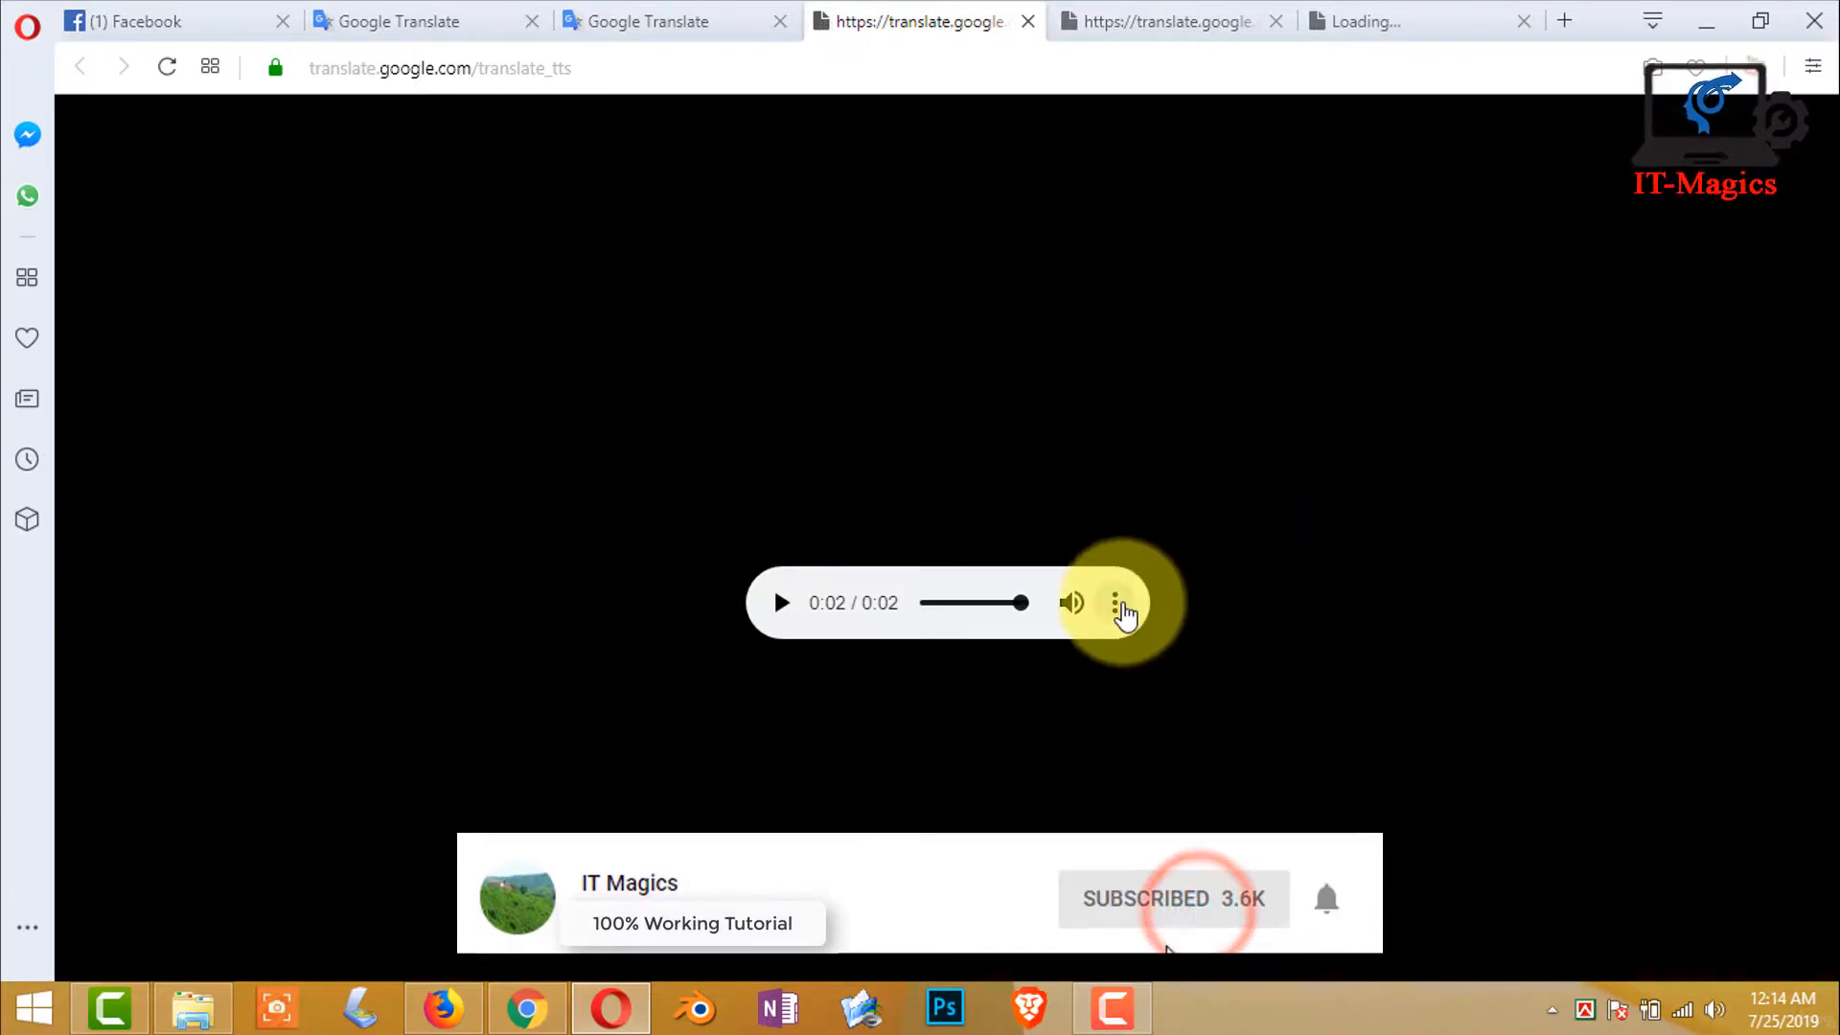
pyautogui.click(1115, 602)
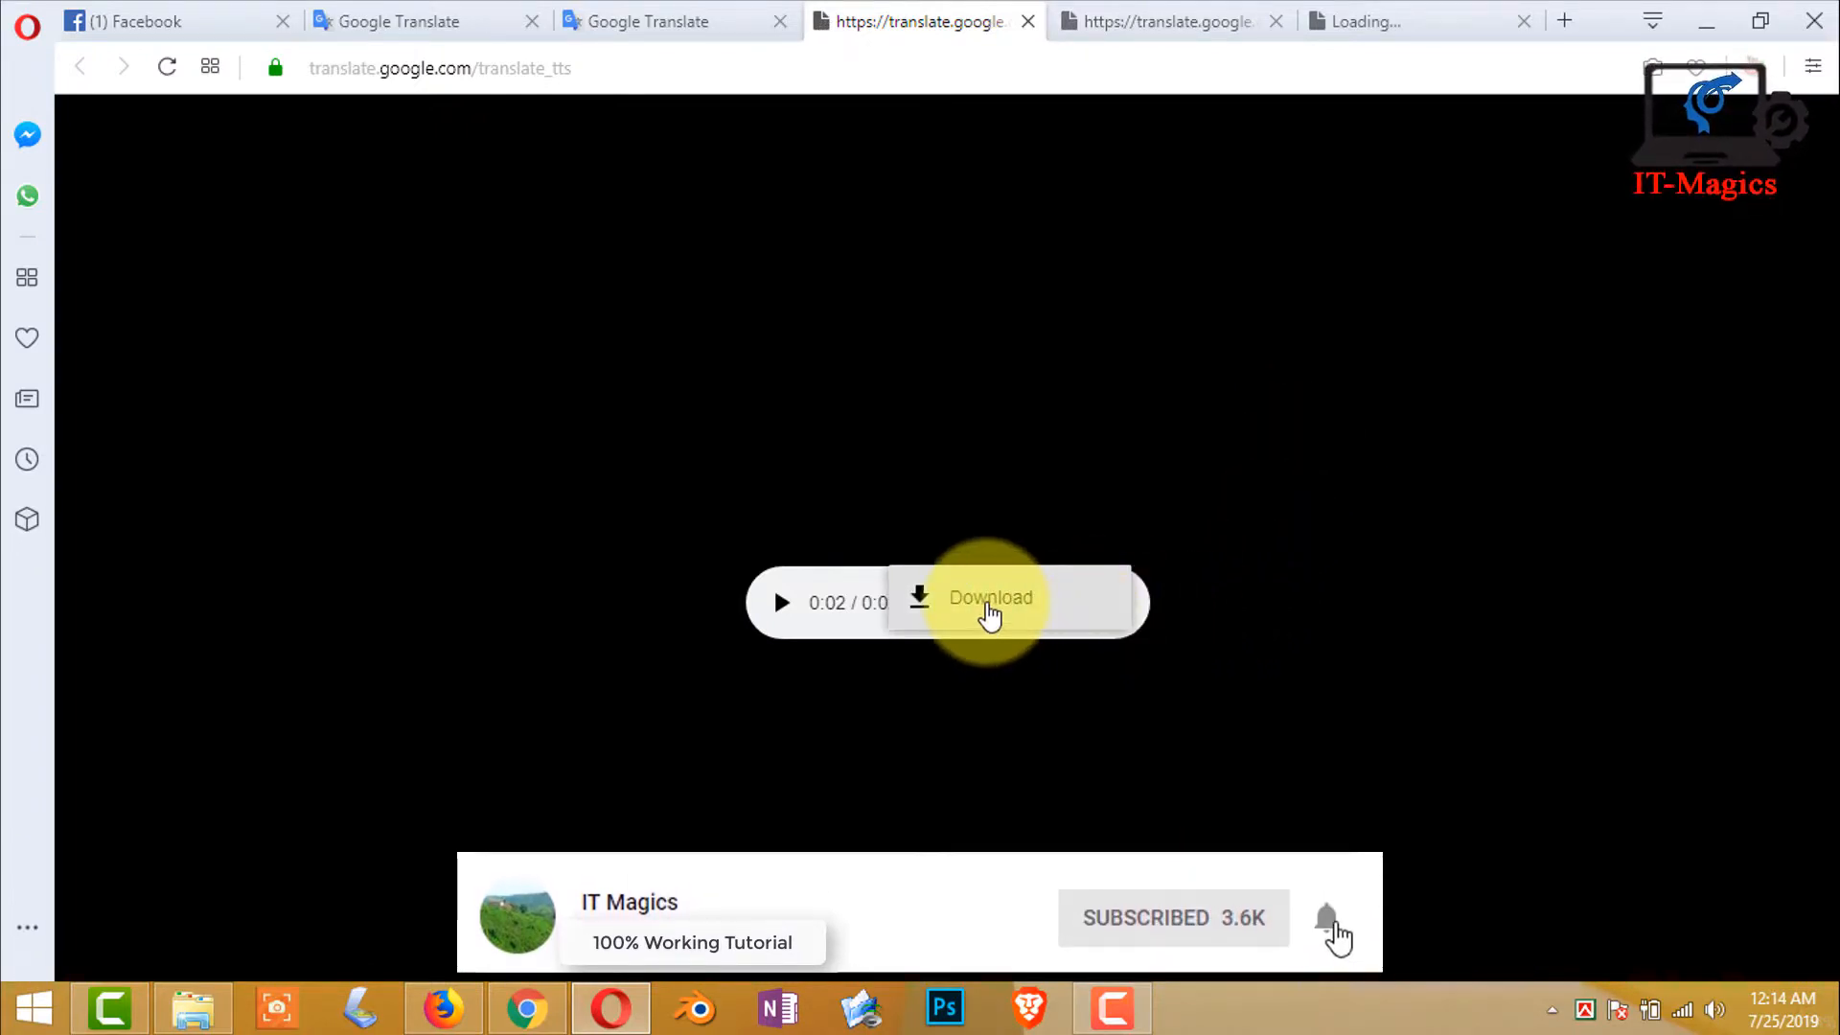
pyautogui.click(989, 598)
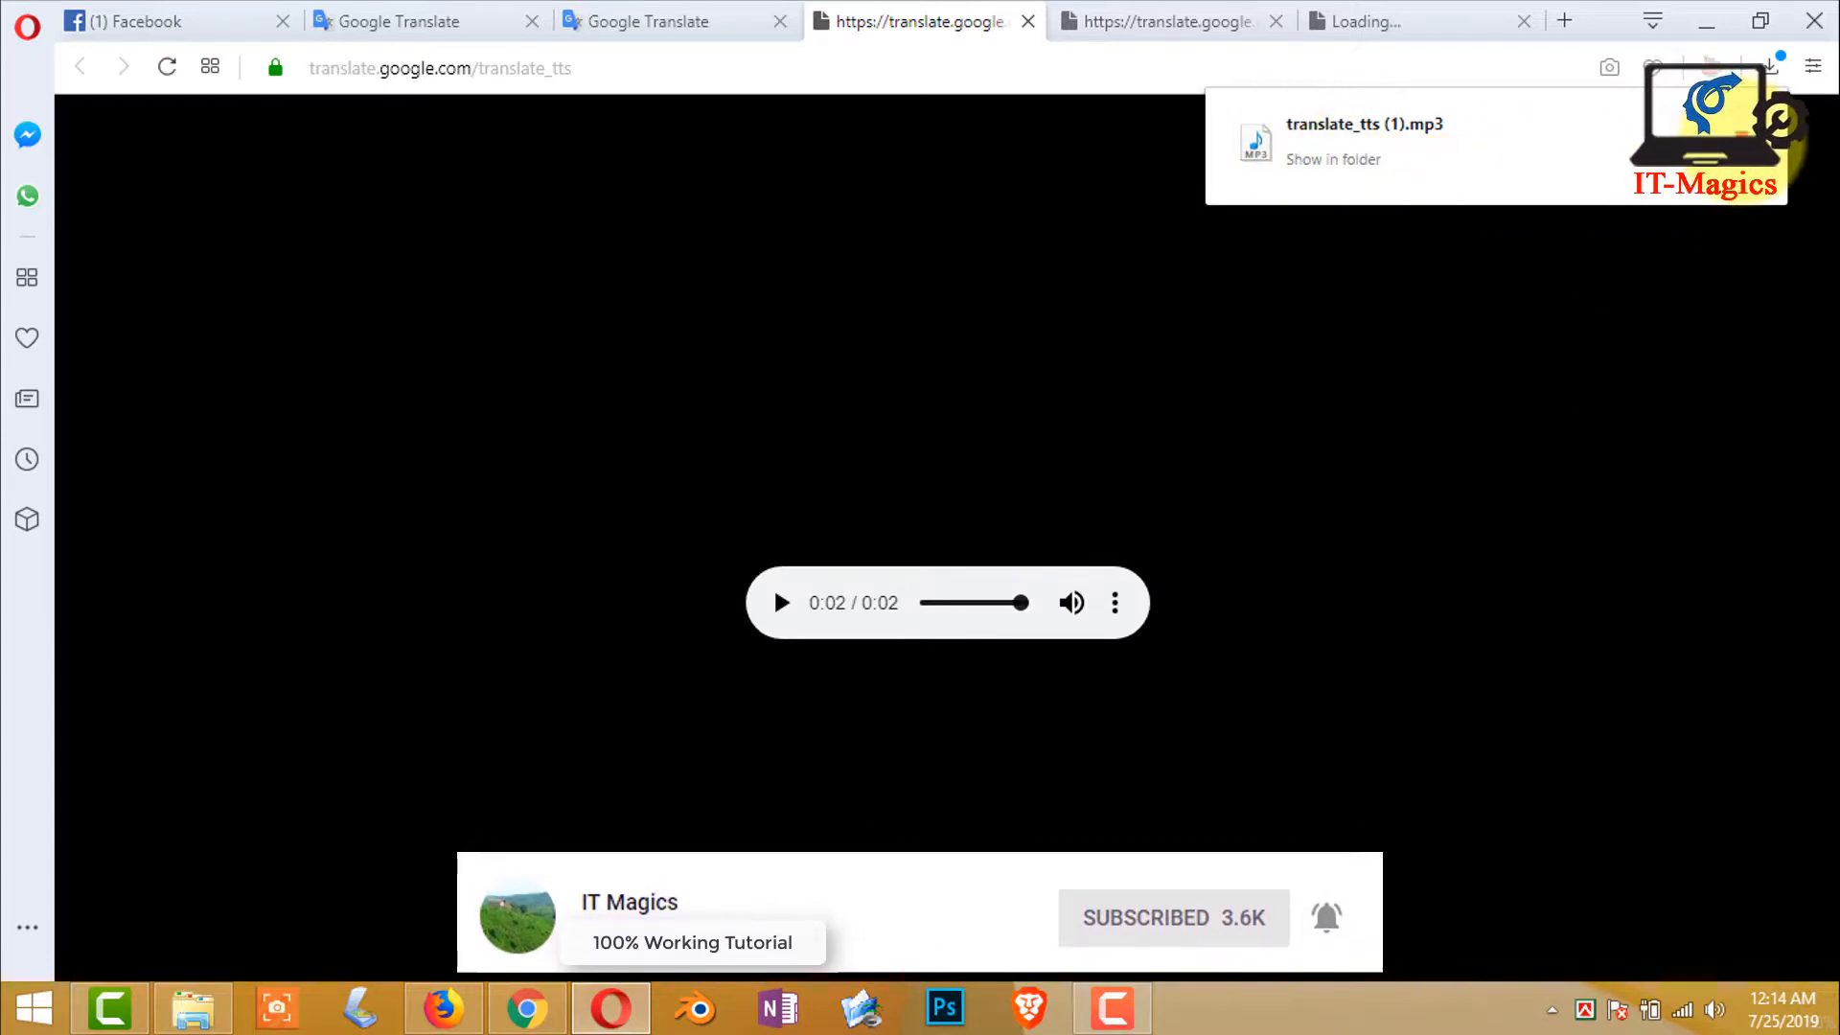
pyautogui.click(1332, 160)
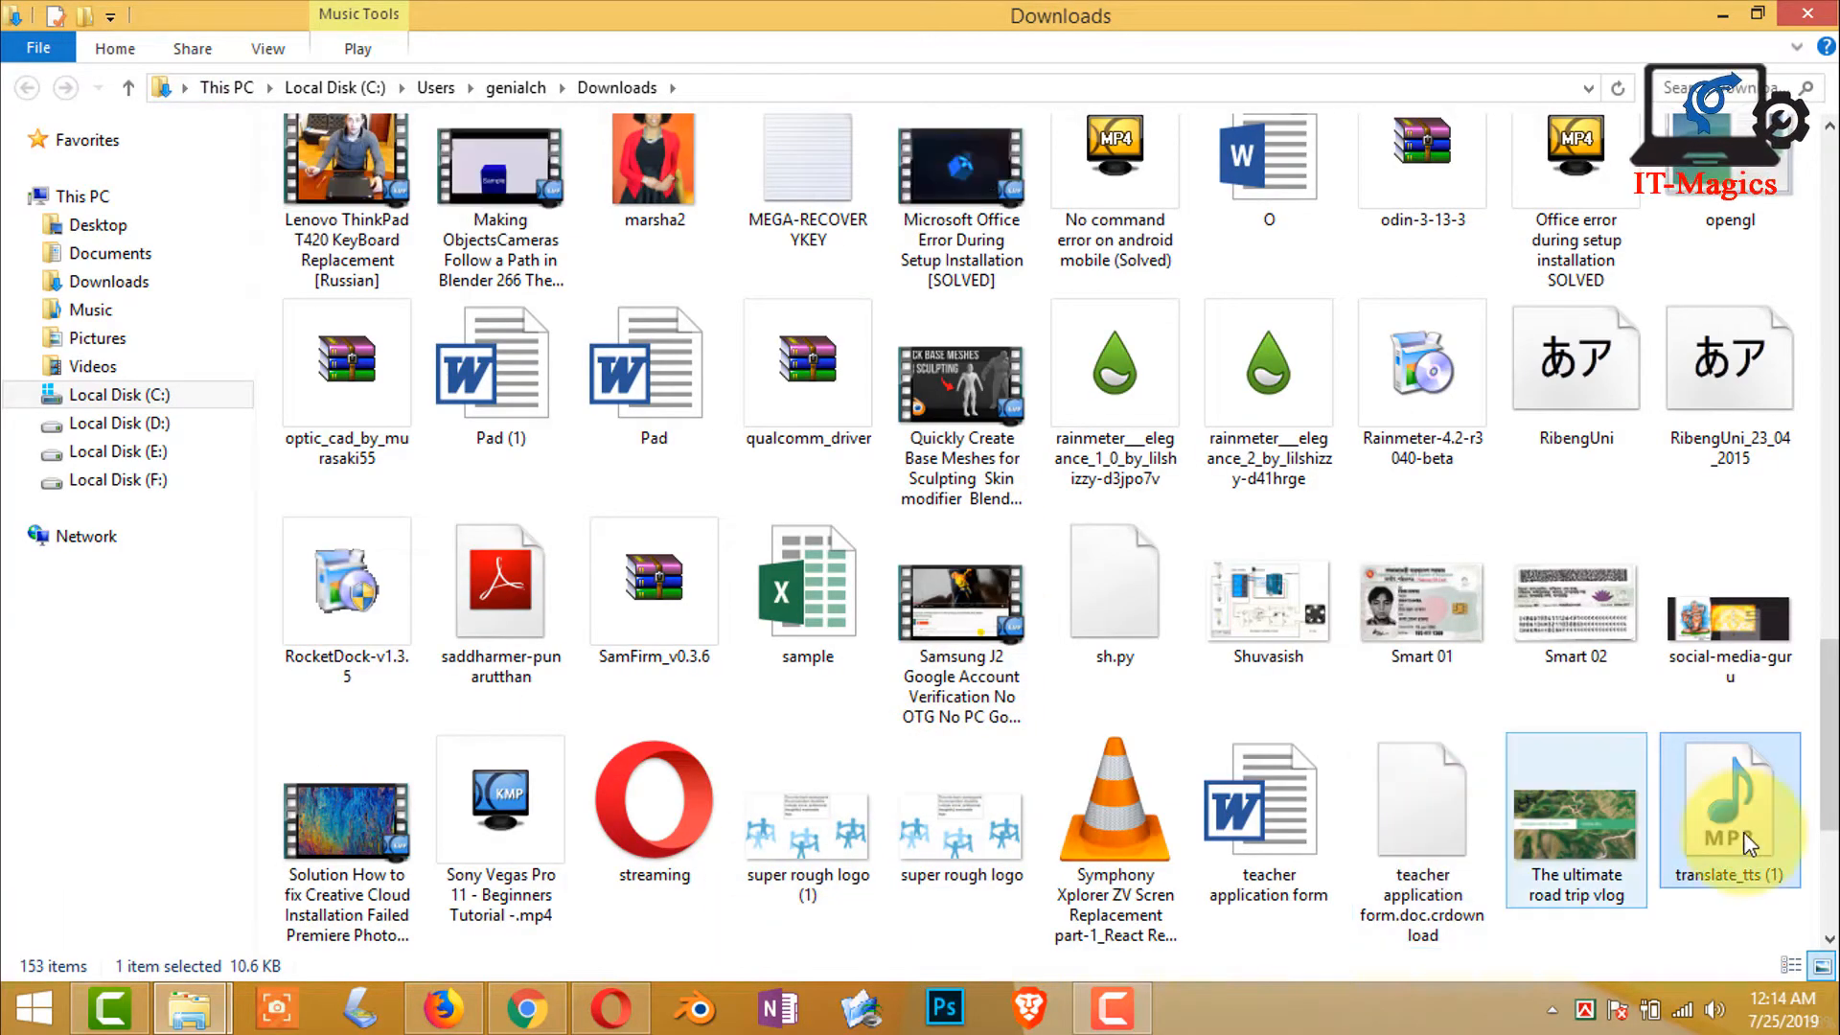
pyautogui.moveTo(1749, 834)
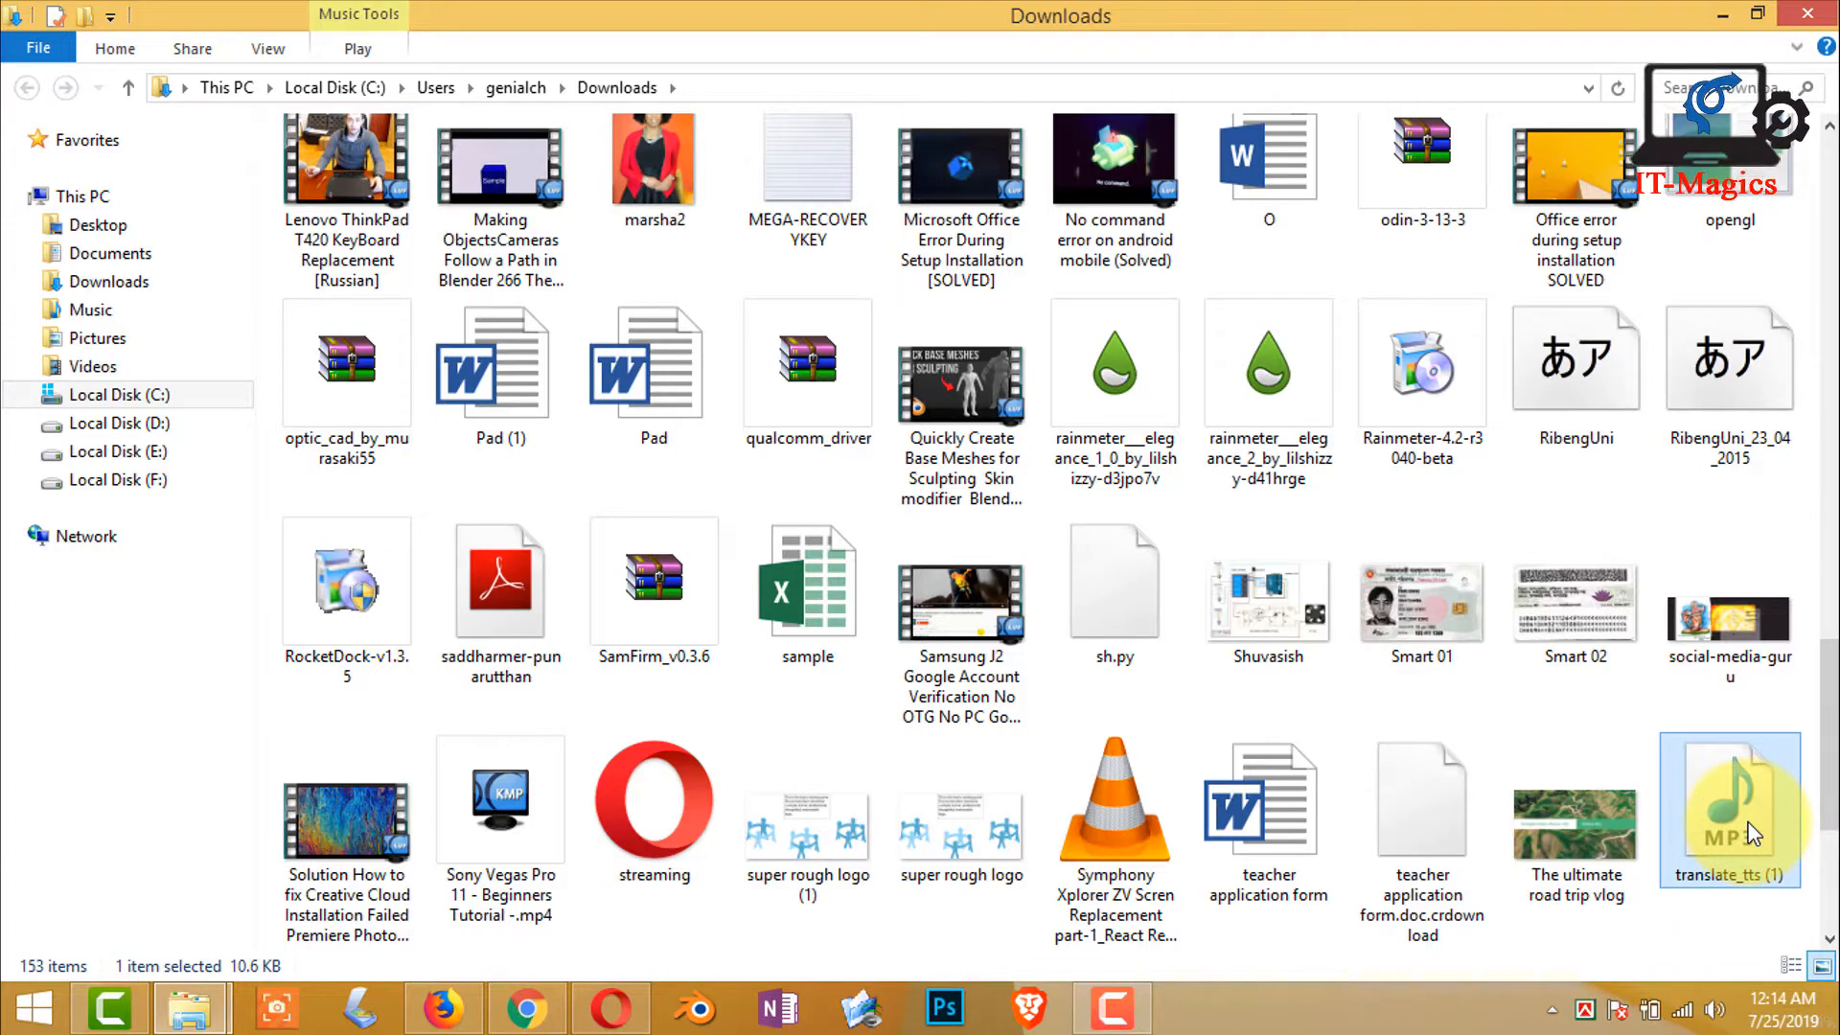
# Step: Play translate_tts (1).mp3 from the Downloads folder in Windows Media Player
pyautogui.doubleClick(1726, 808)
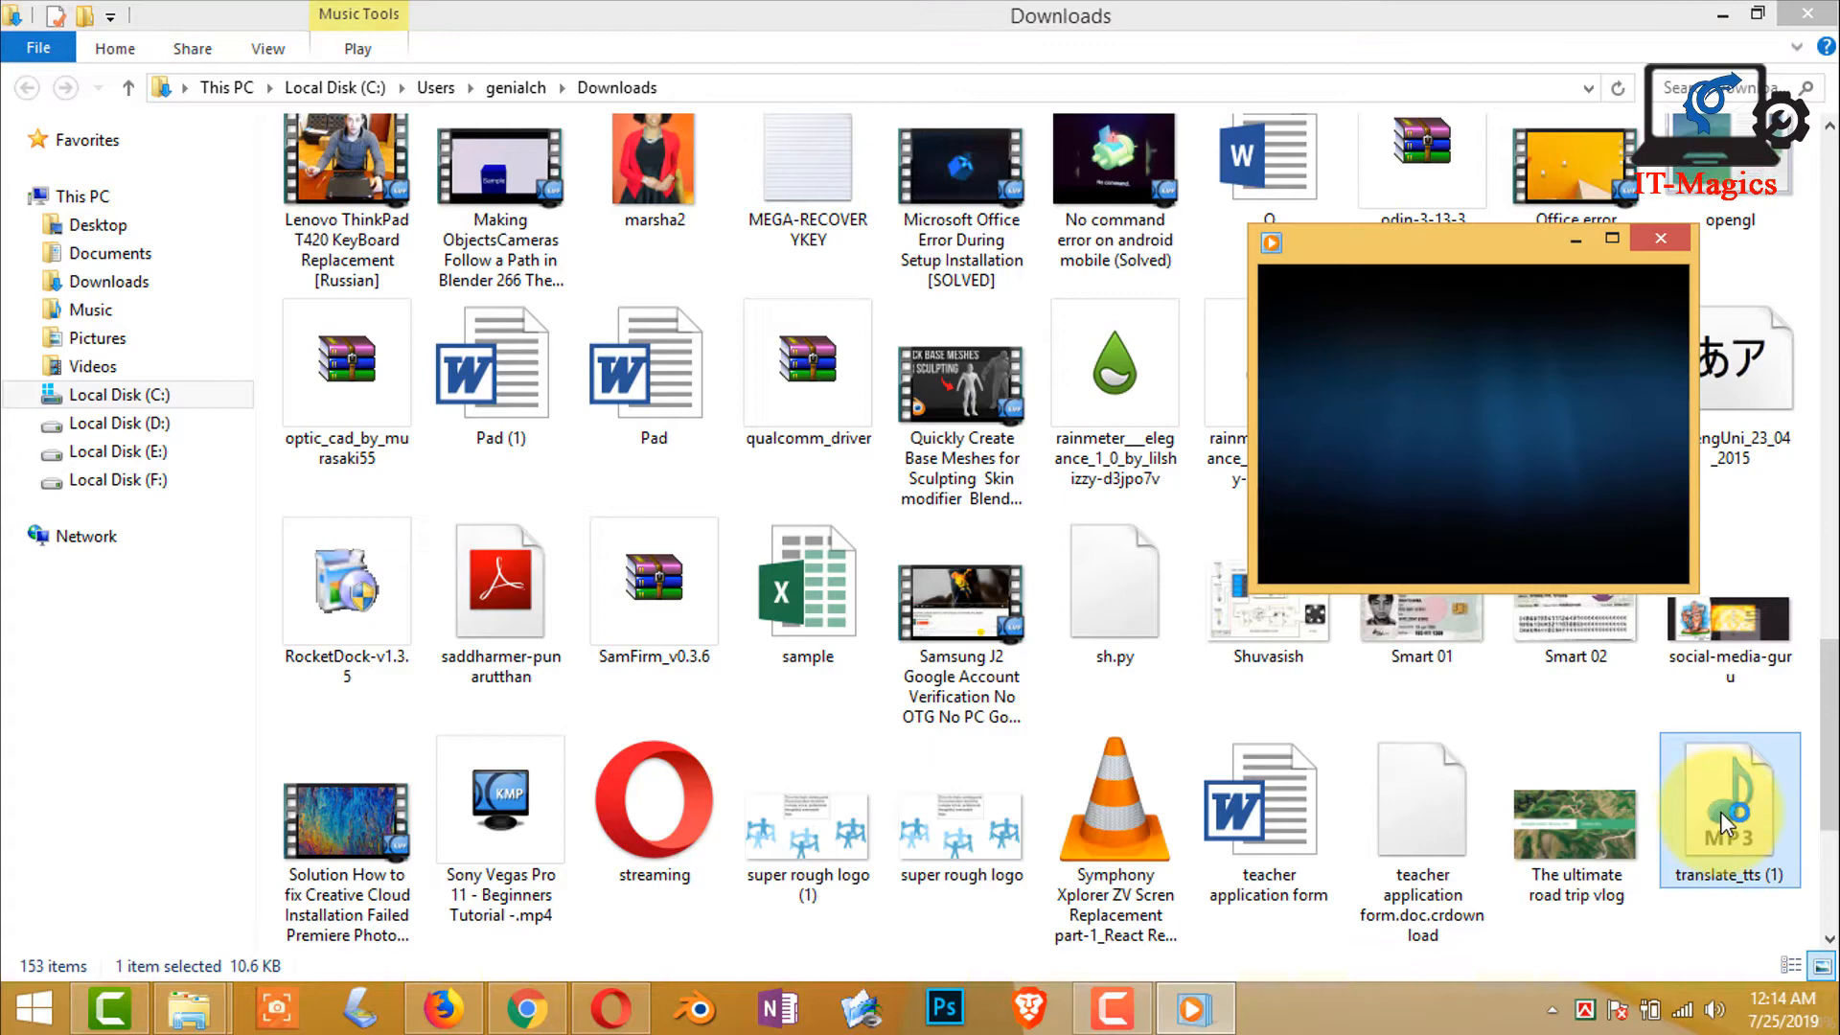
pyautogui.doubleClick(1727, 807)
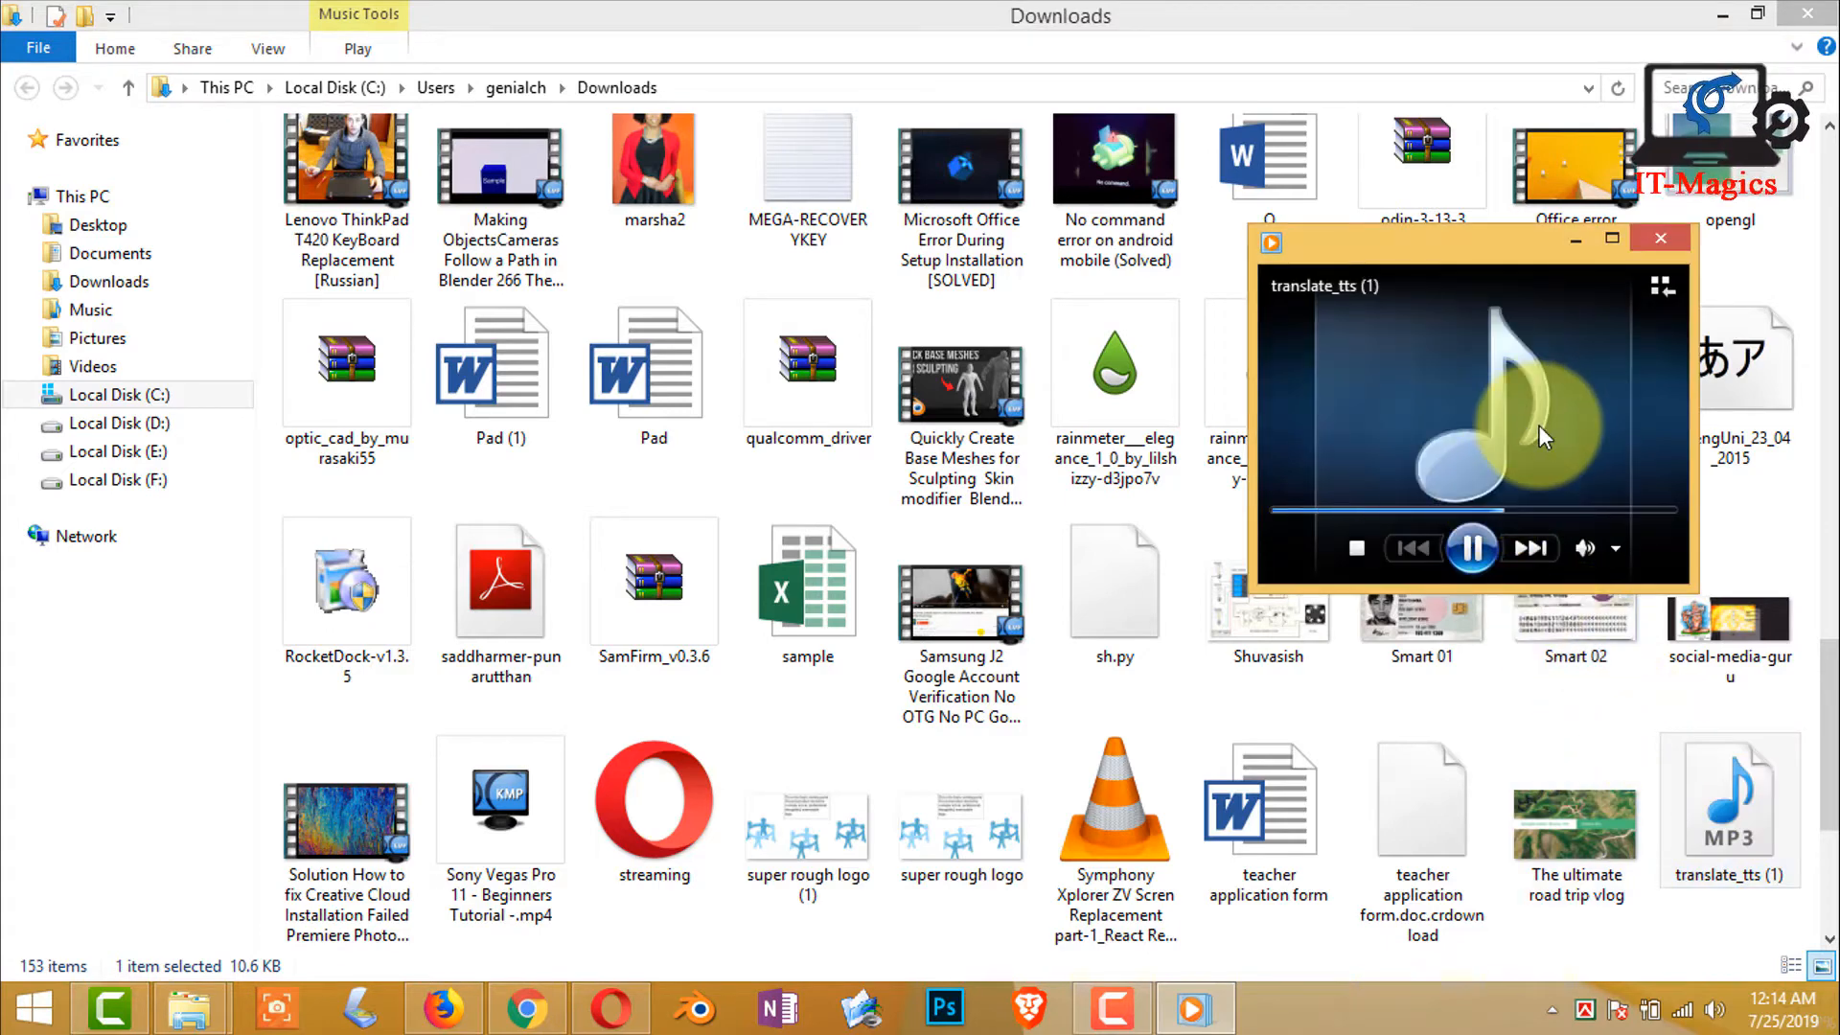